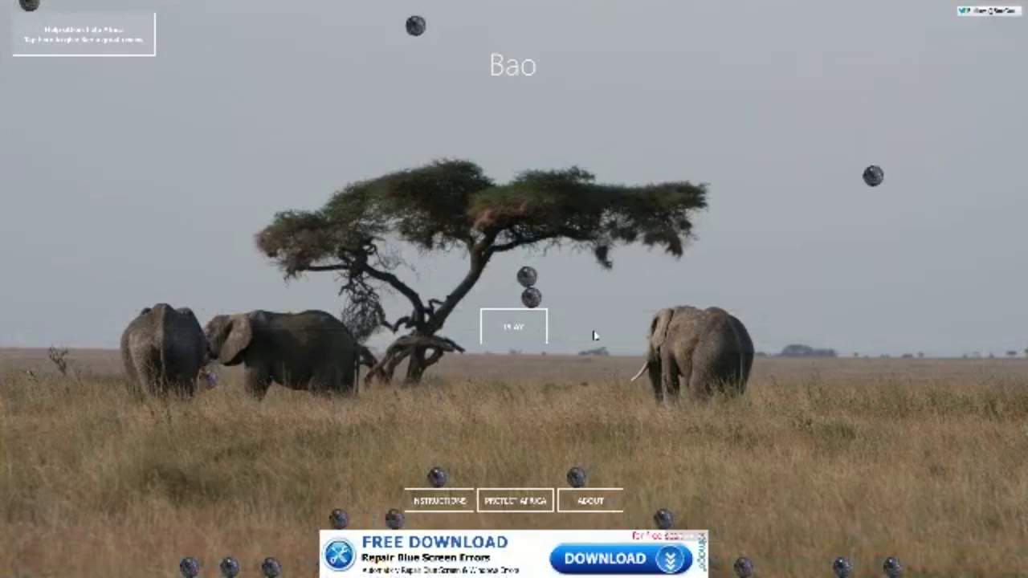
mouse_move(644, 402)
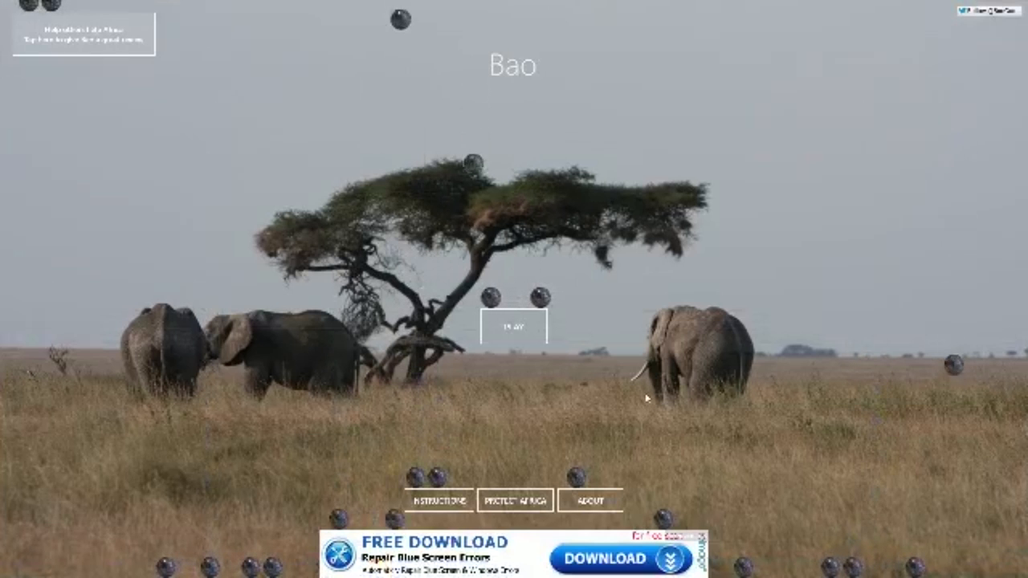
Start a new game from the PLAY button on the title screen.
left_click(512, 325)
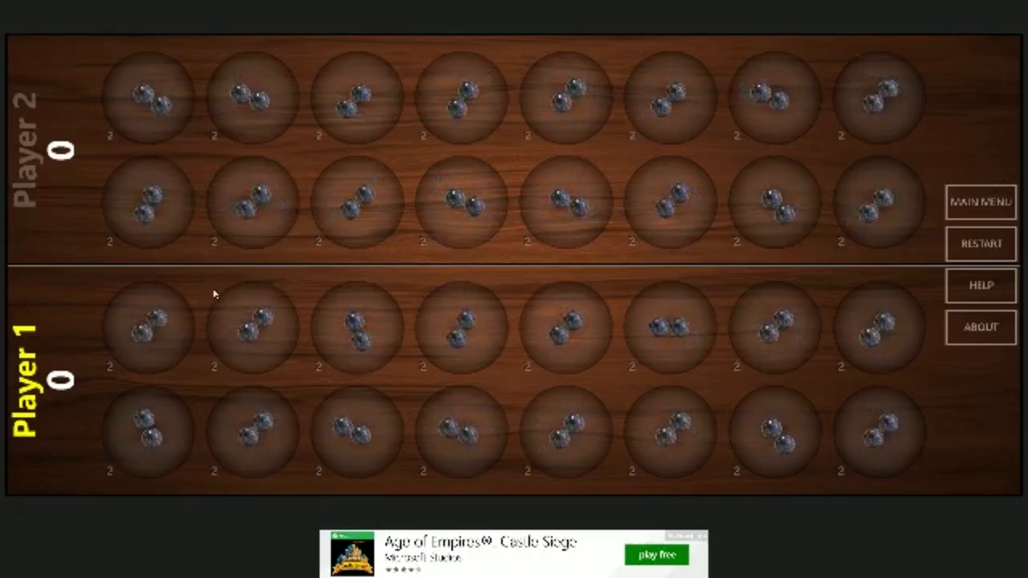
Sow from Player 1's front-row pit around both rows, capturing four seeds and ending the turn.
left_click(668, 328)
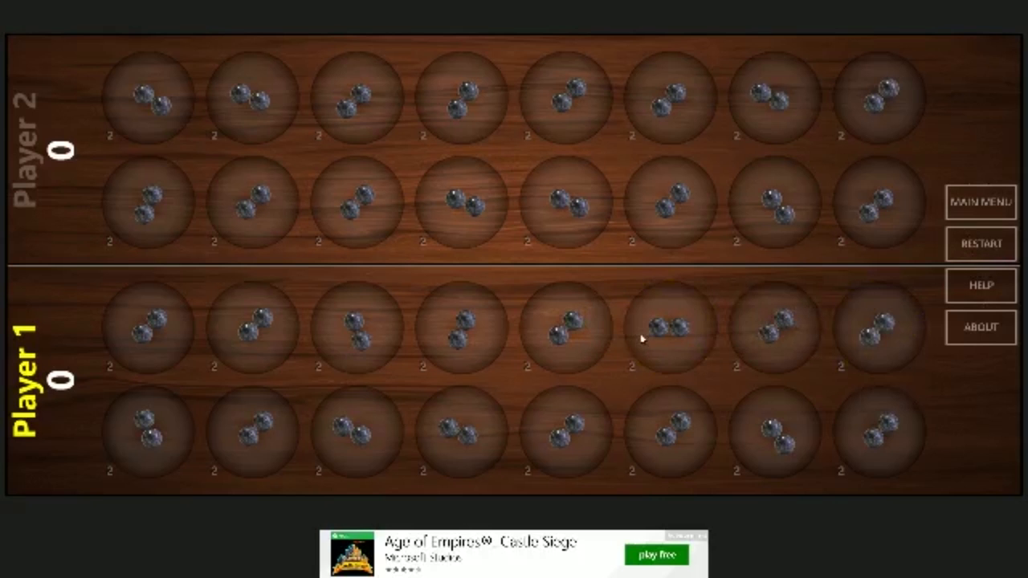
left_click(668, 329)
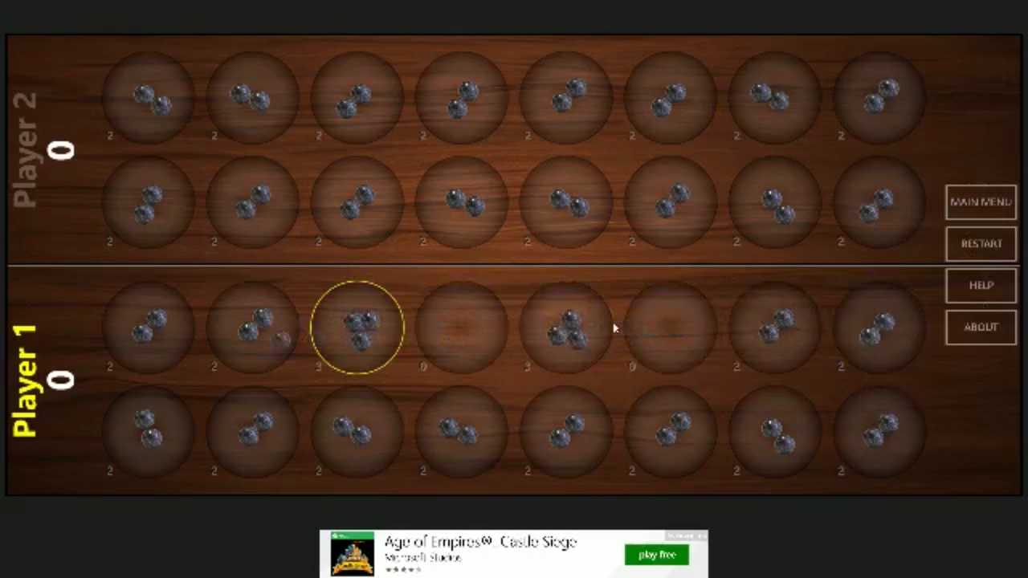
left_click(354, 328)
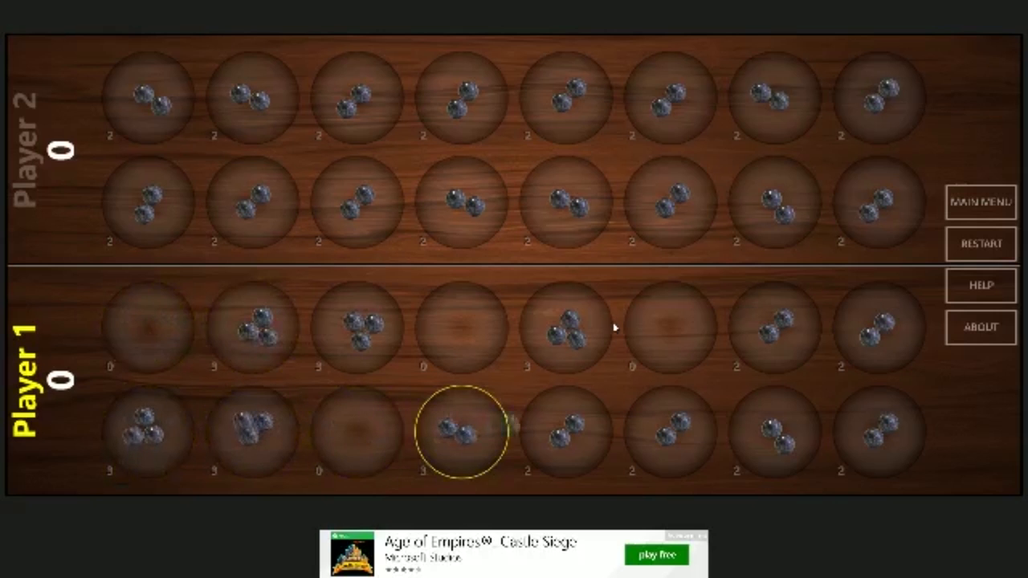
left_click(460, 433)
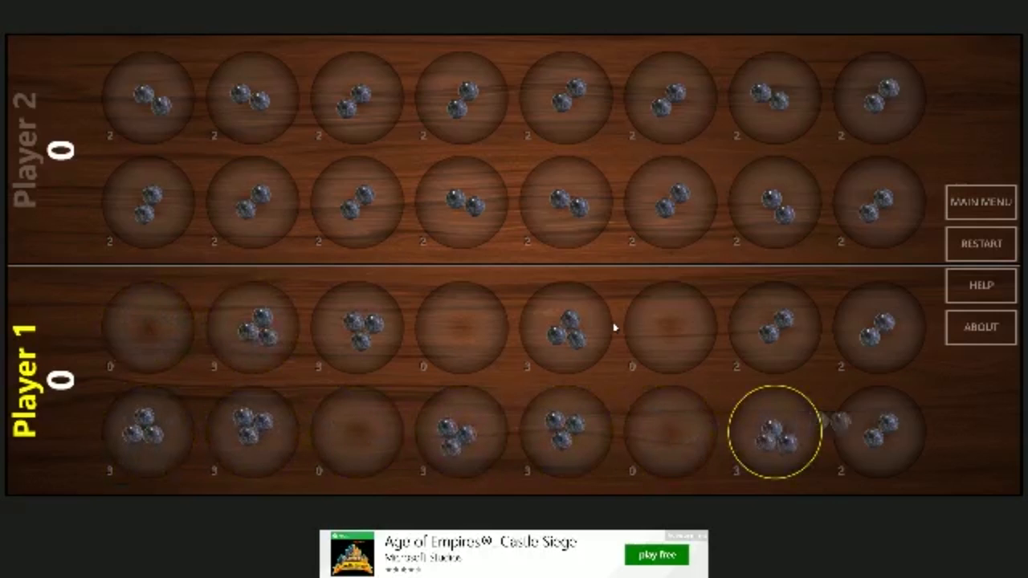
left_click(771, 434)
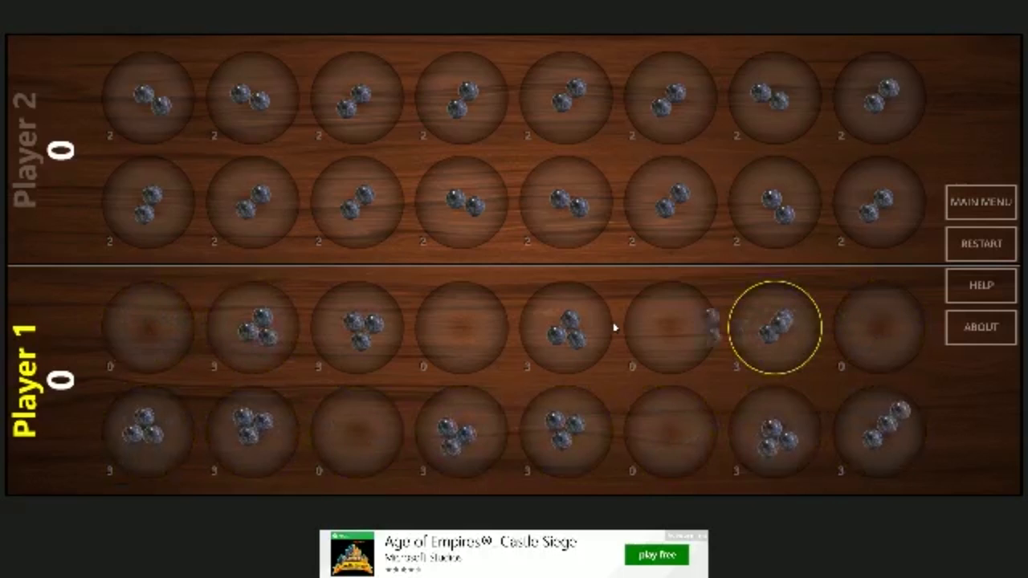
left_click(774, 329)
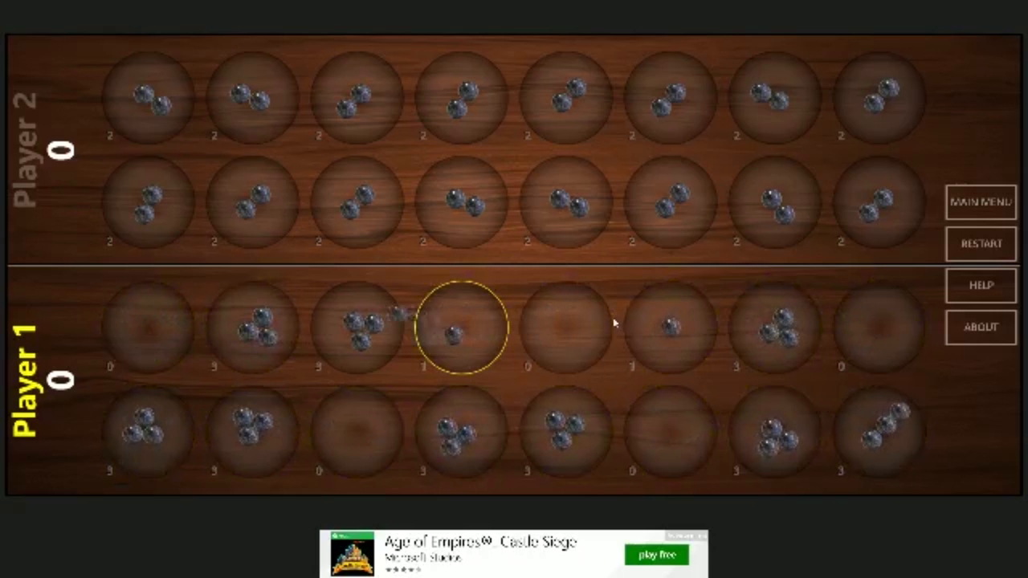
left_click(458, 328)
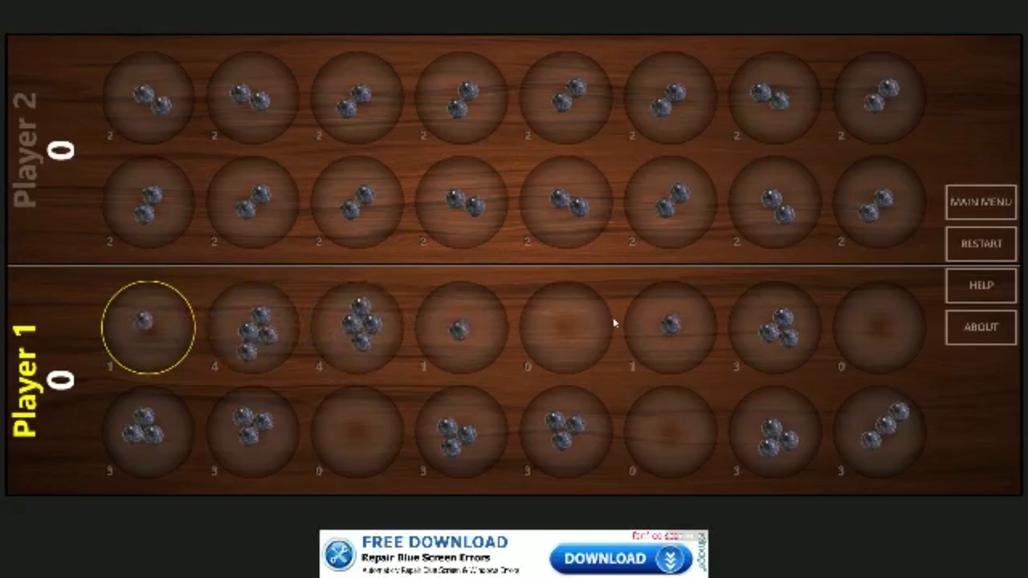
left_click(148, 329)
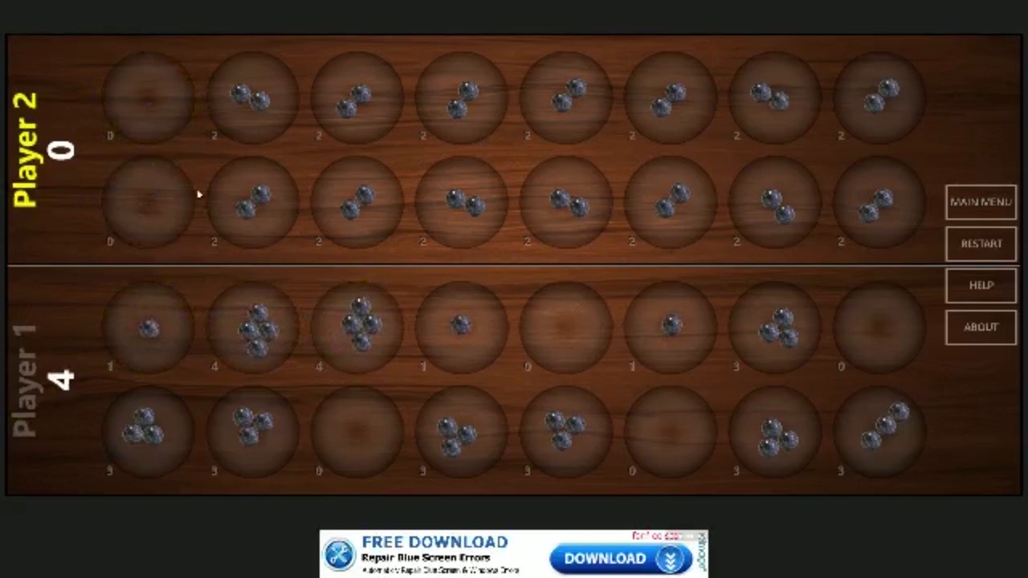
mouse_move(199, 191)
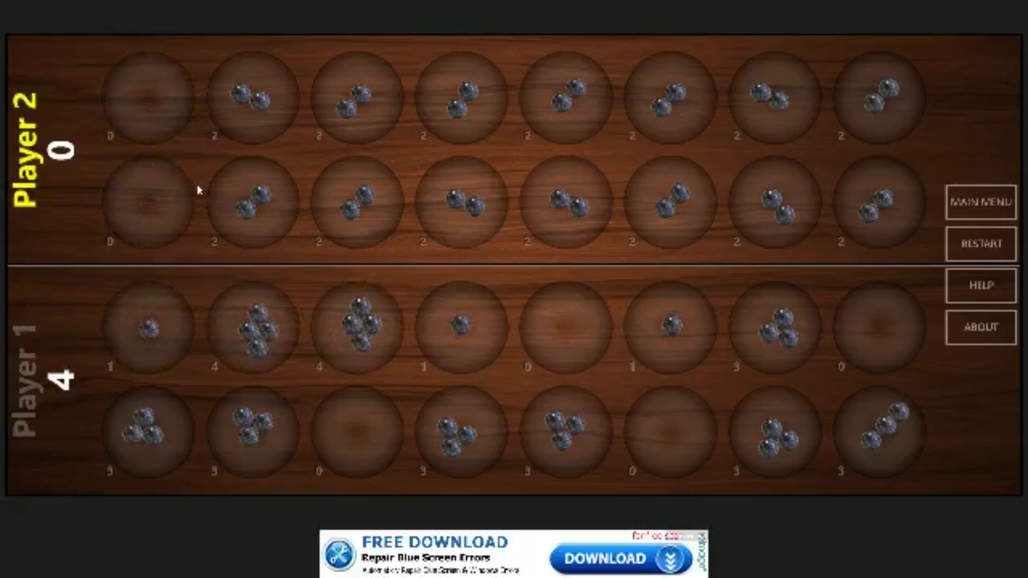
mouse_move(264, 204)
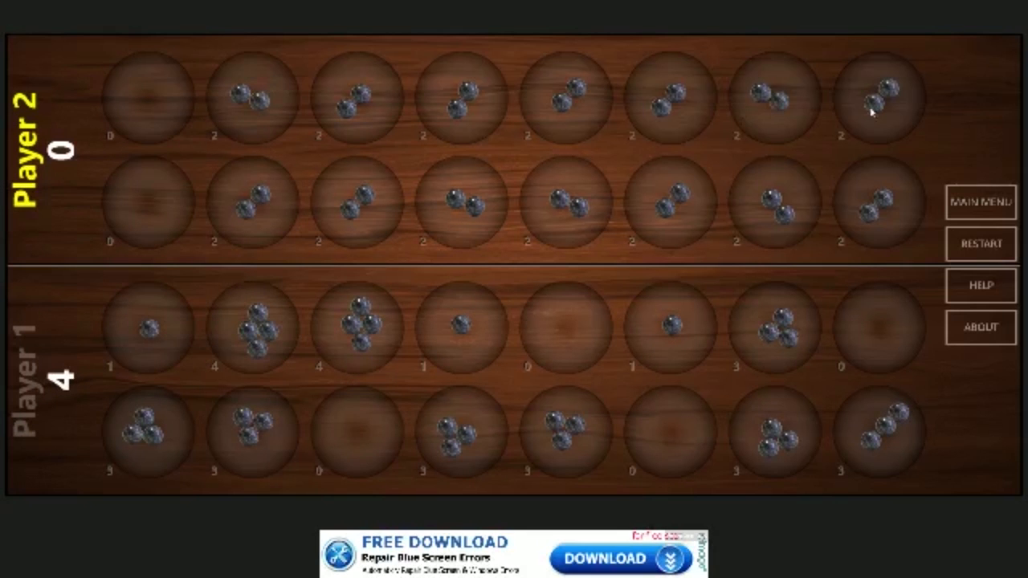
Sow Player 2's top-row pit to score 9, then Player 1's front-row pit to capture and reach 12.
left_click(668, 99)
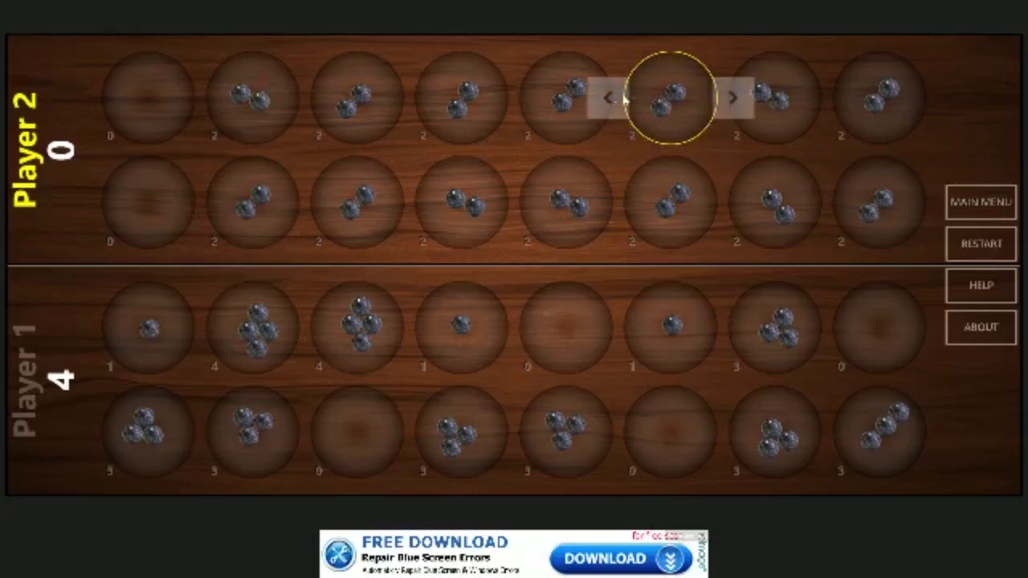
left_click(608, 98)
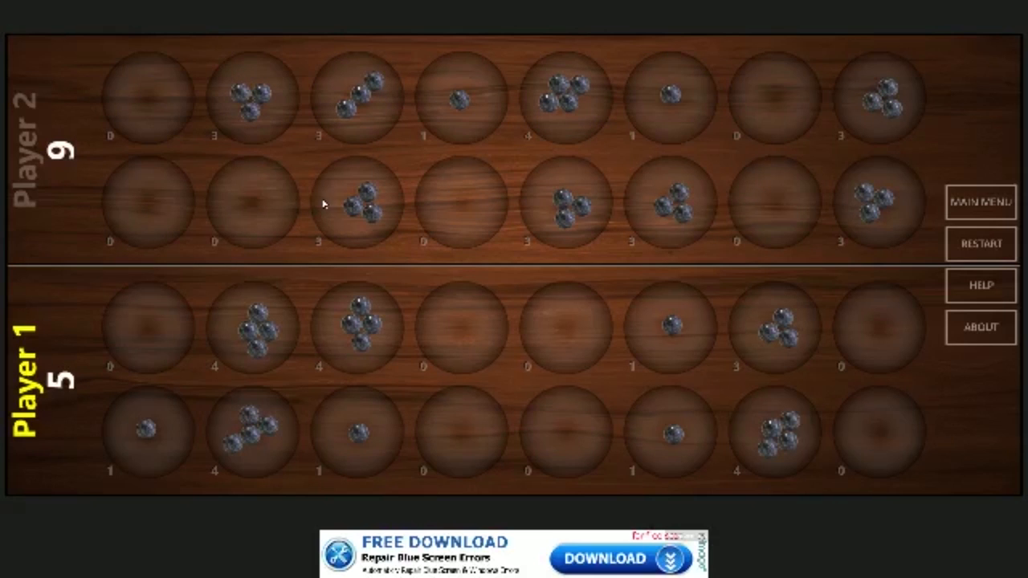
left_click(667, 328)
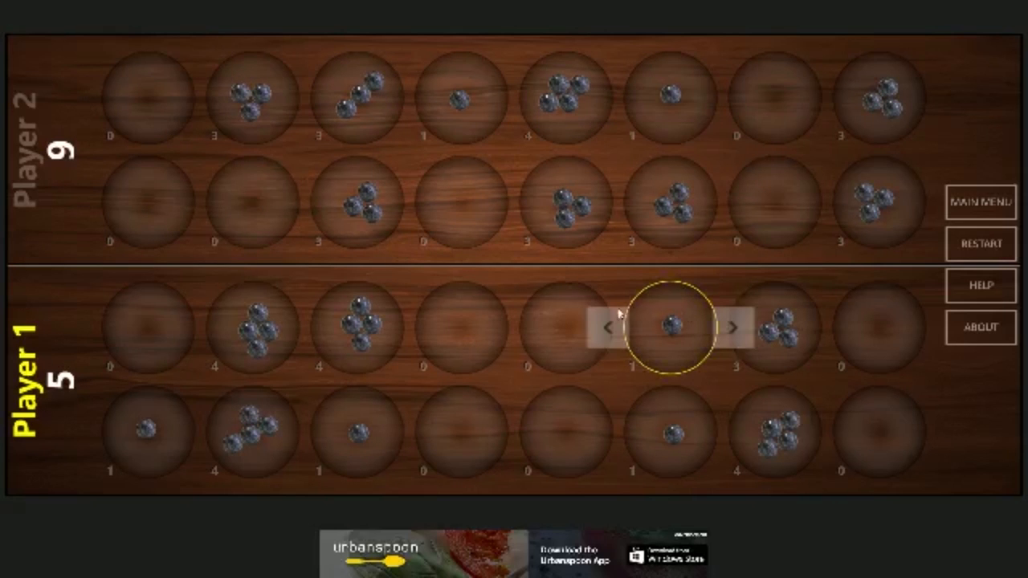
mouse_move(607, 338)
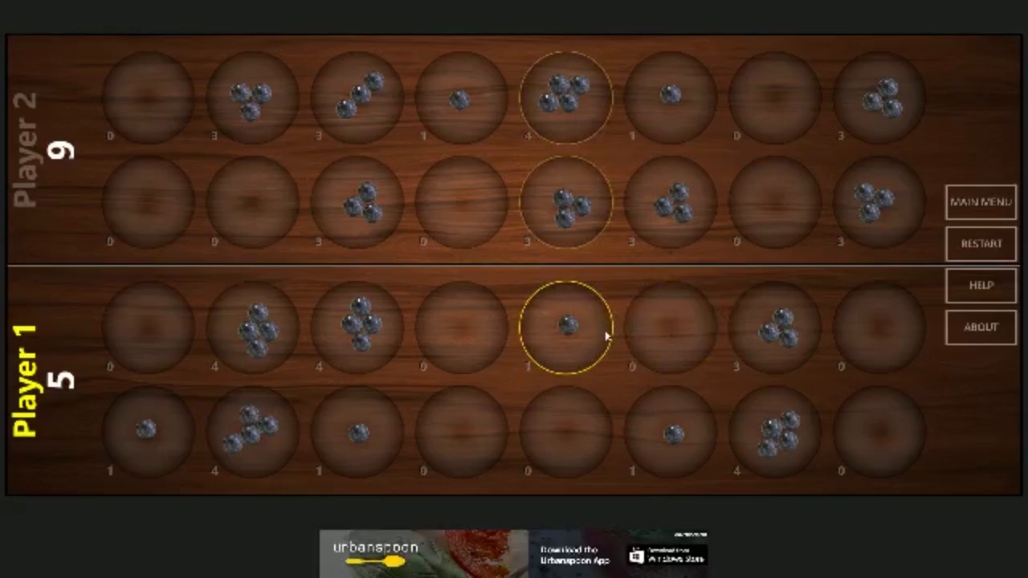
left_click(565, 324)
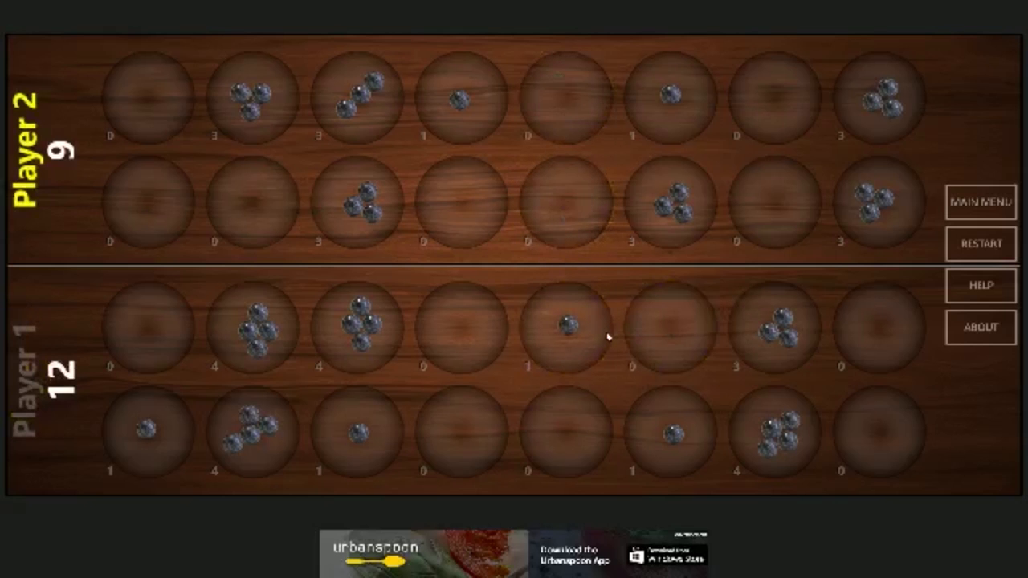
mouse_move(536, 311)
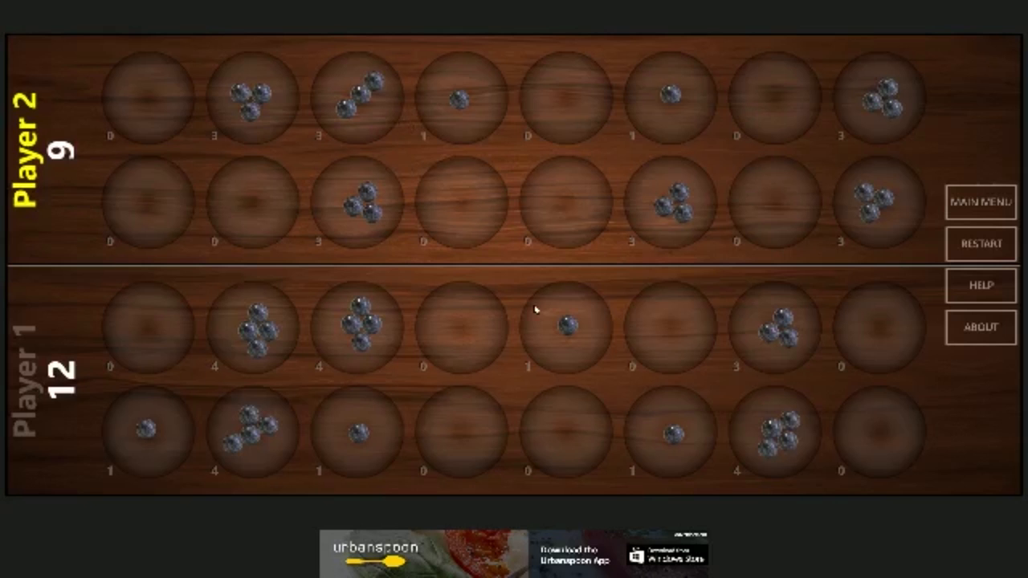
mouse_move(377, 112)
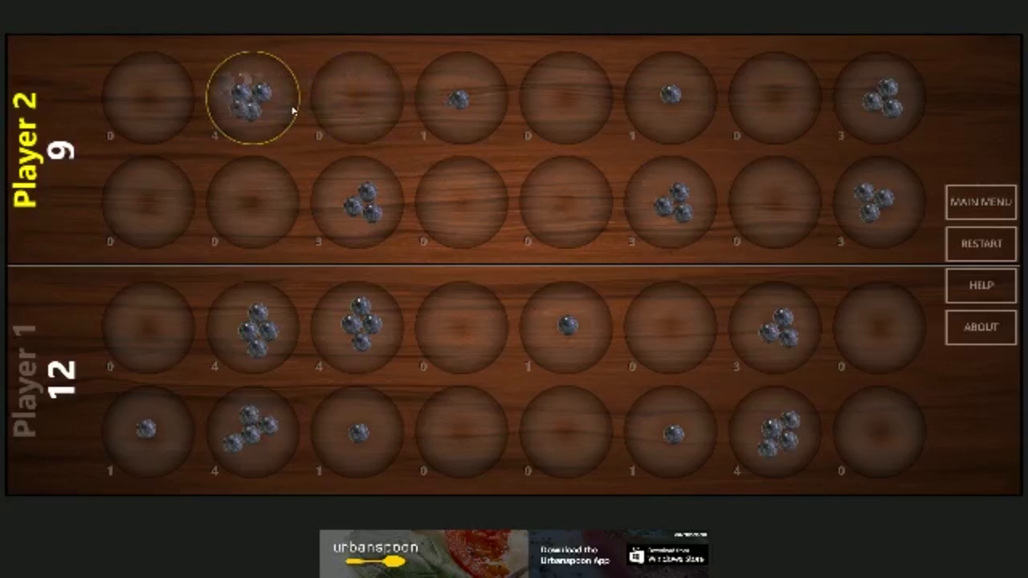
Sow Player 2's back-row pit to reach 10, then Player 1's one-seed pit rightward to reach 16.
left_click(248, 97)
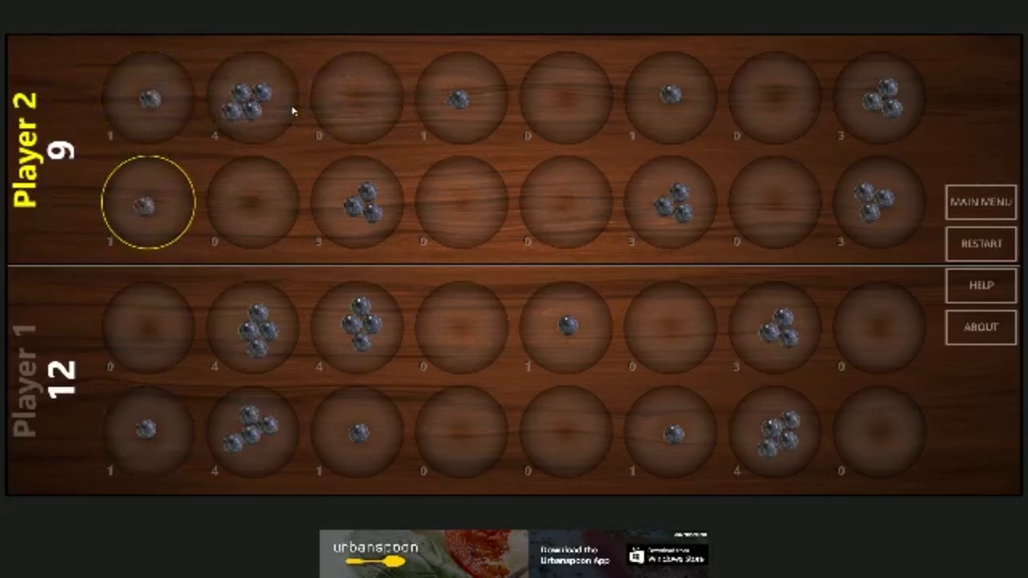
left_click(147, 202)
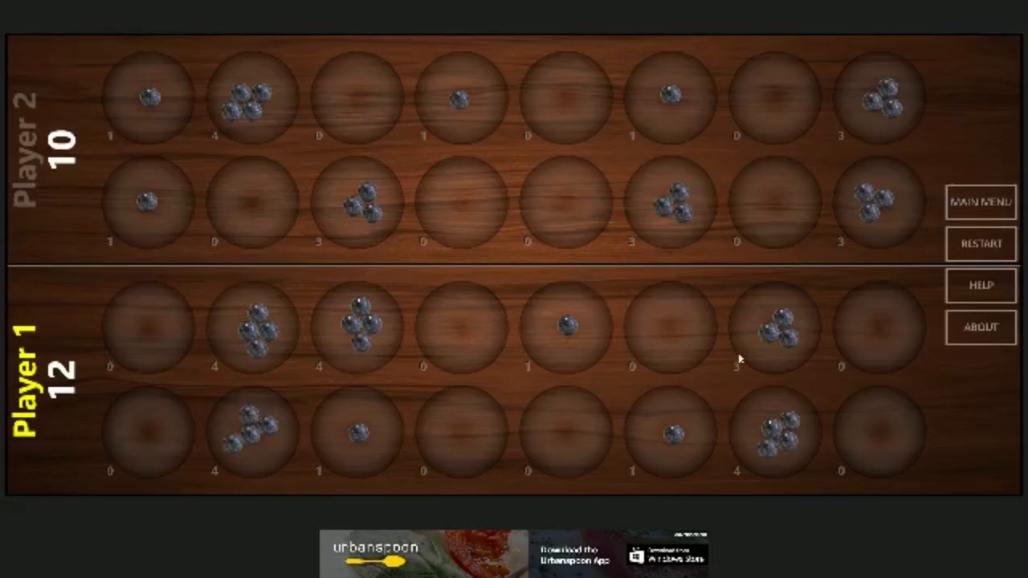
mouse_move(584, 323)
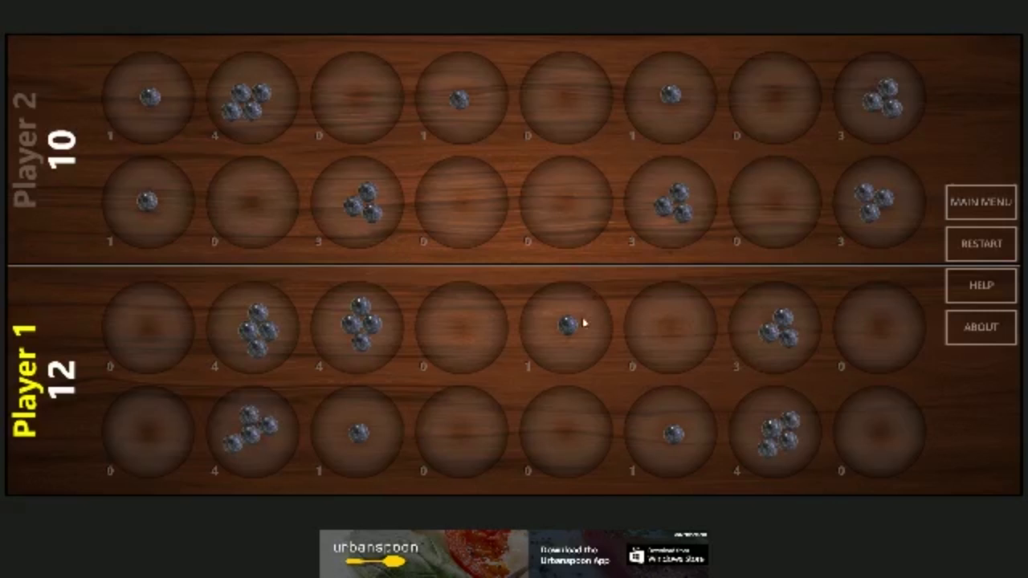
left_click(565, 328)
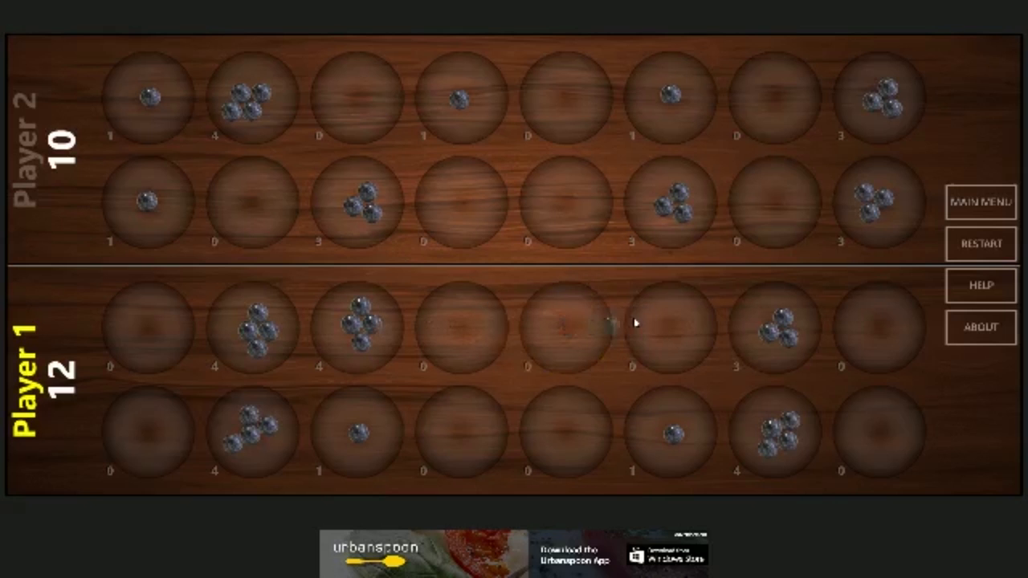
left_click(670, 327)
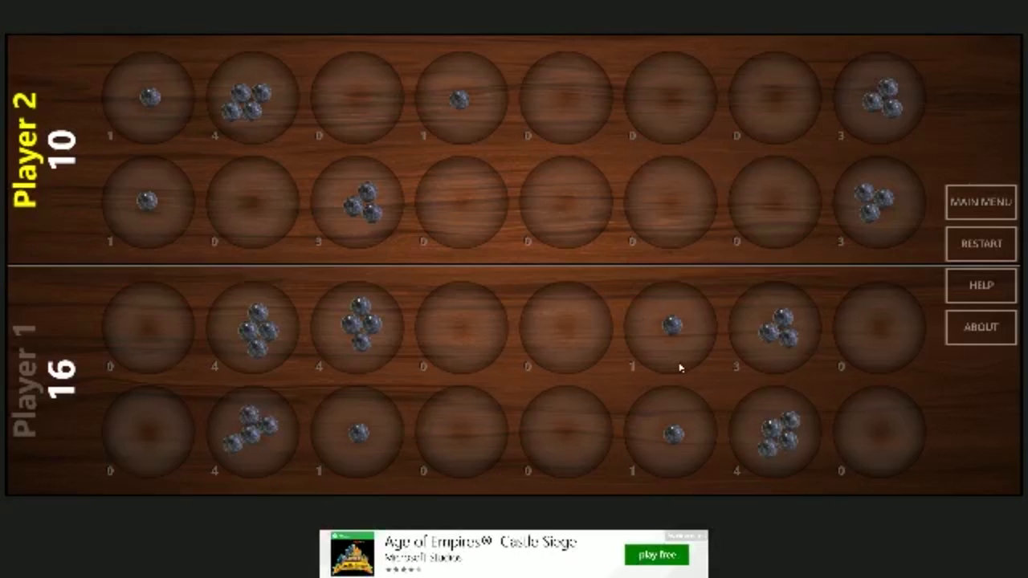
mouse_move(675, 347)
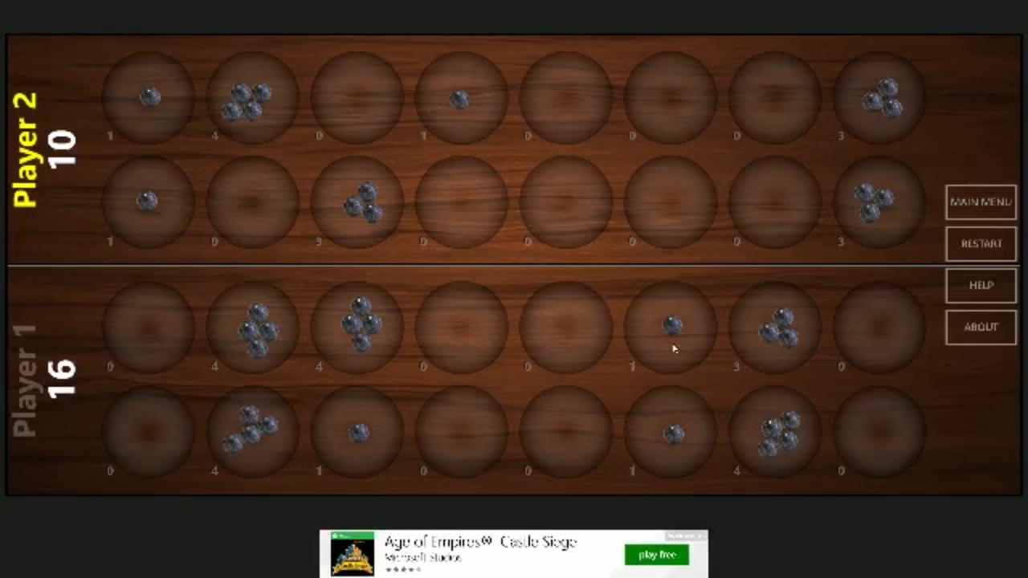
mouse_move(453, 125)
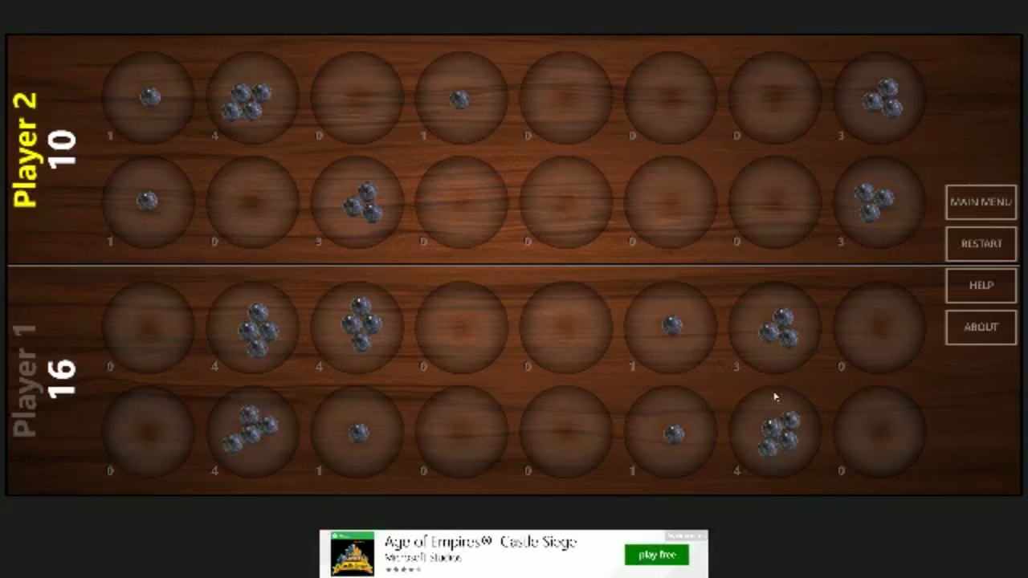
mouse_move(700, 425)
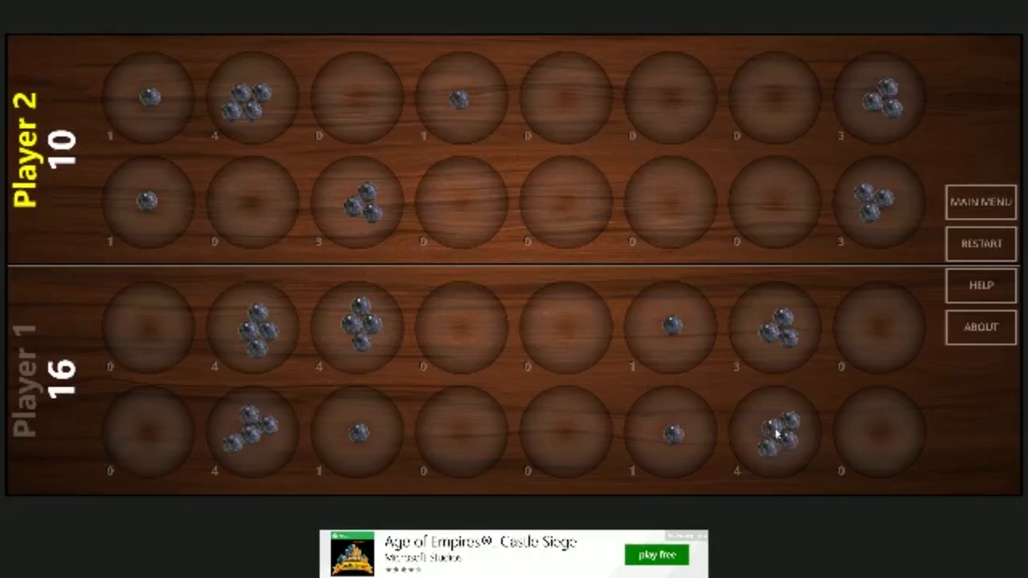
mouse_move(543, 250)
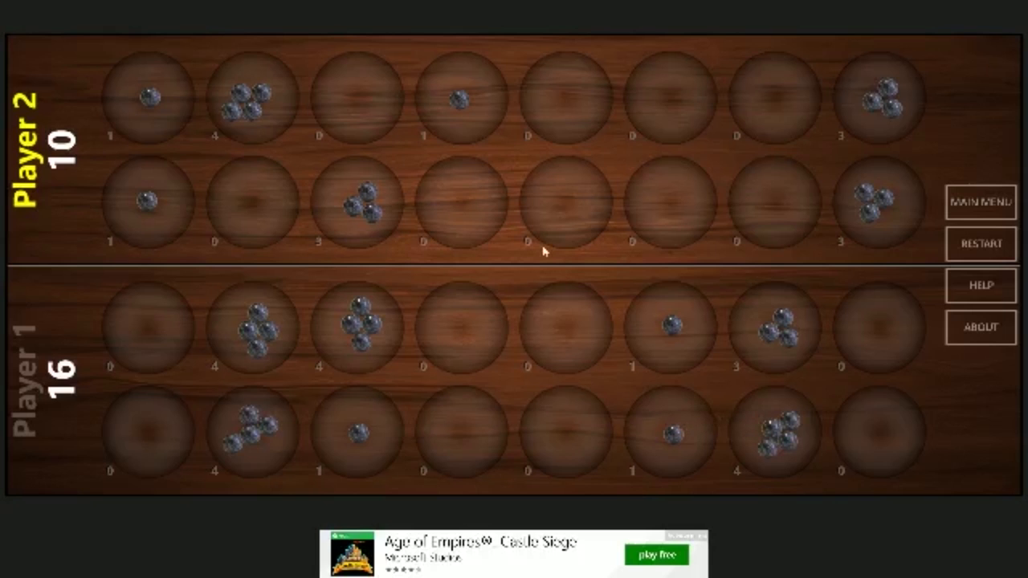
mouse_move(382, 328)
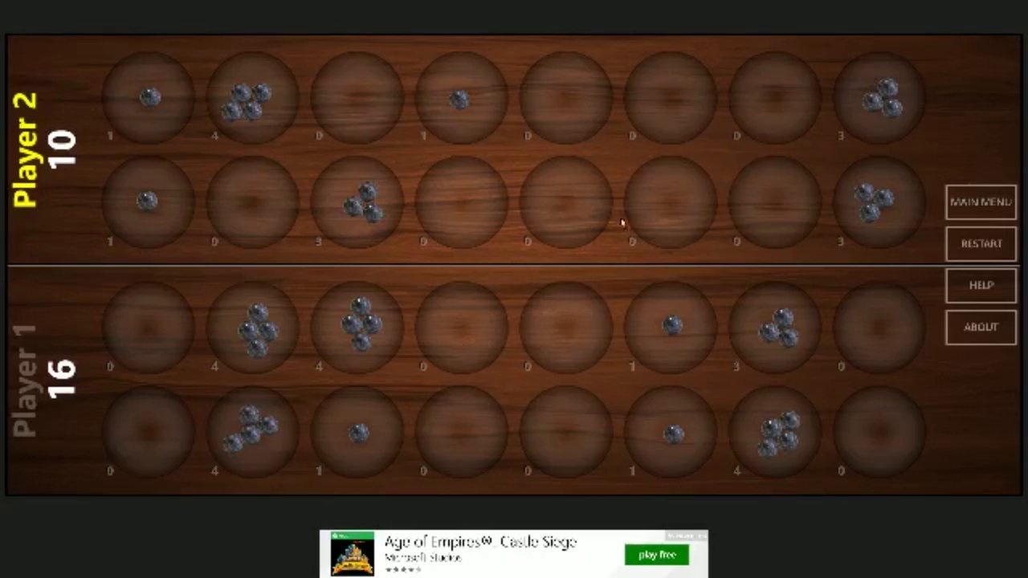
mouse_move(784, 191)
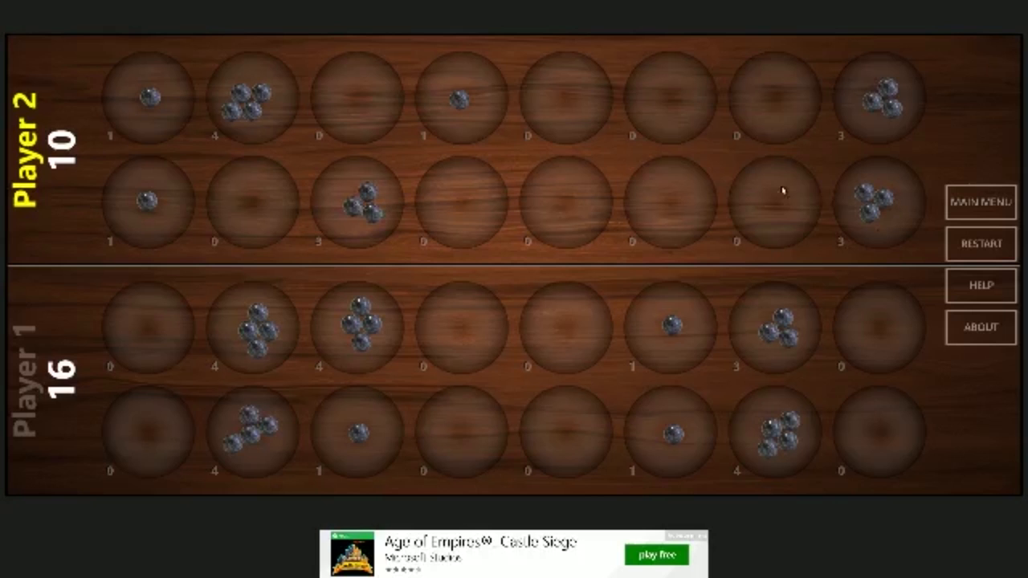
mouse_move(443, 122)
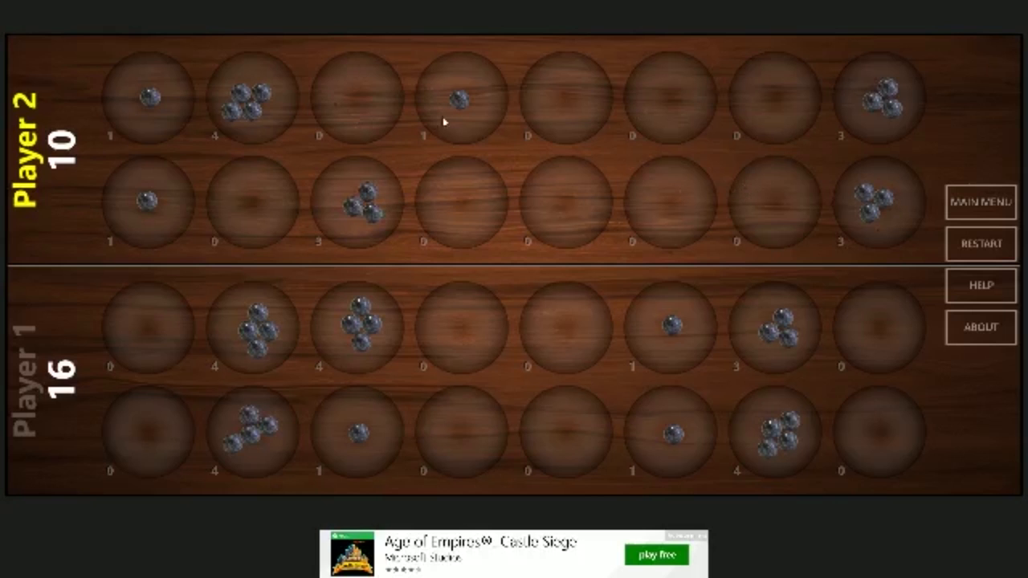
Play Player 2's back-row capture, then sow Player 1's four-seed pit leftward to capture.
left_click(459, 101)
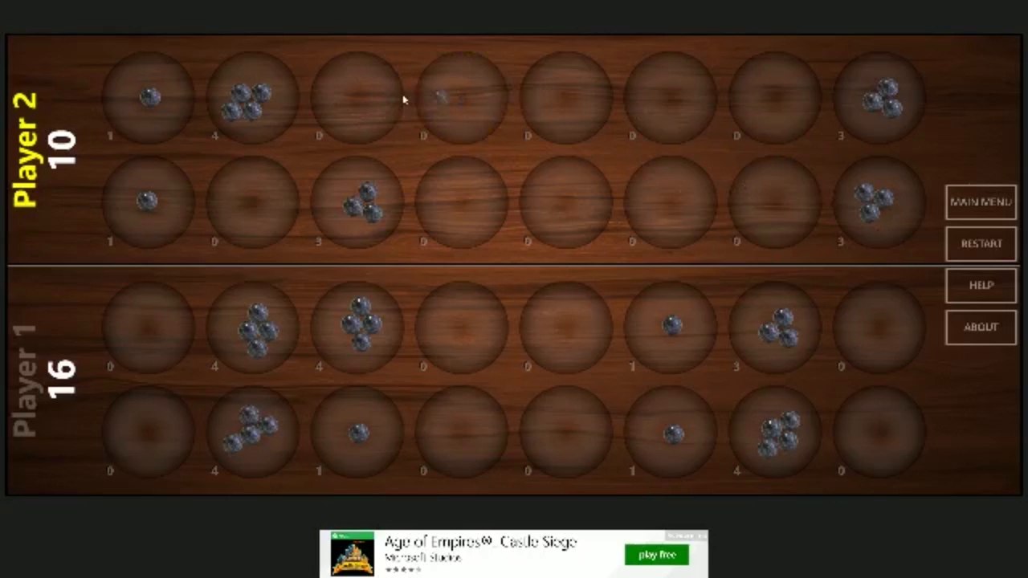
left_click(358, 328)
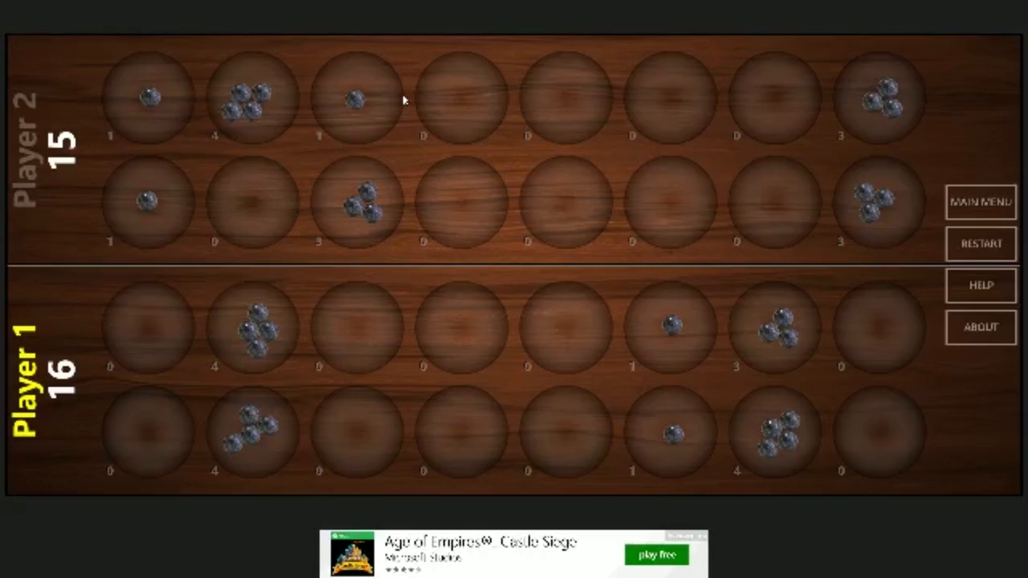
mouse_move(758, 321)
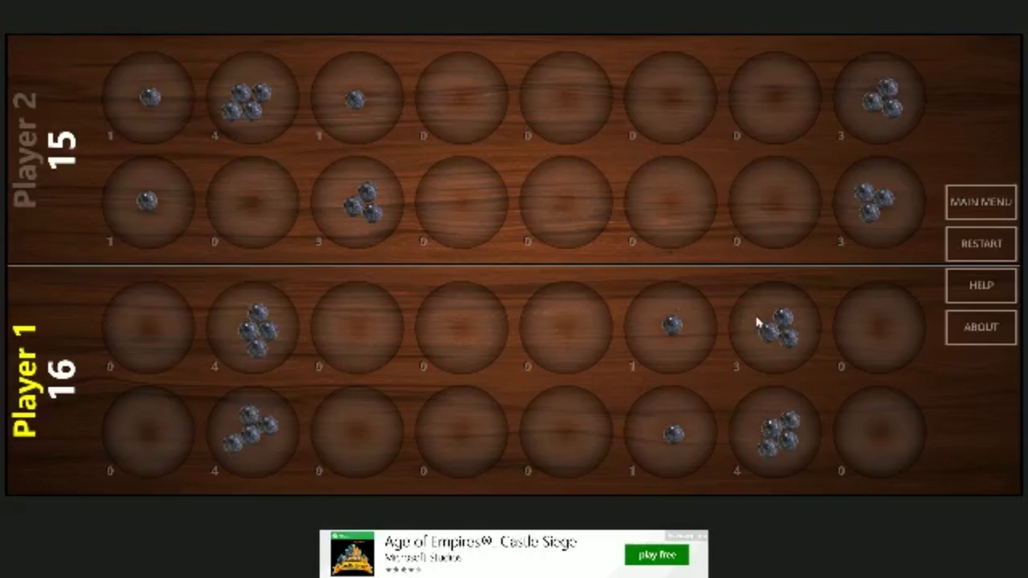
mouse_move(778, 434)
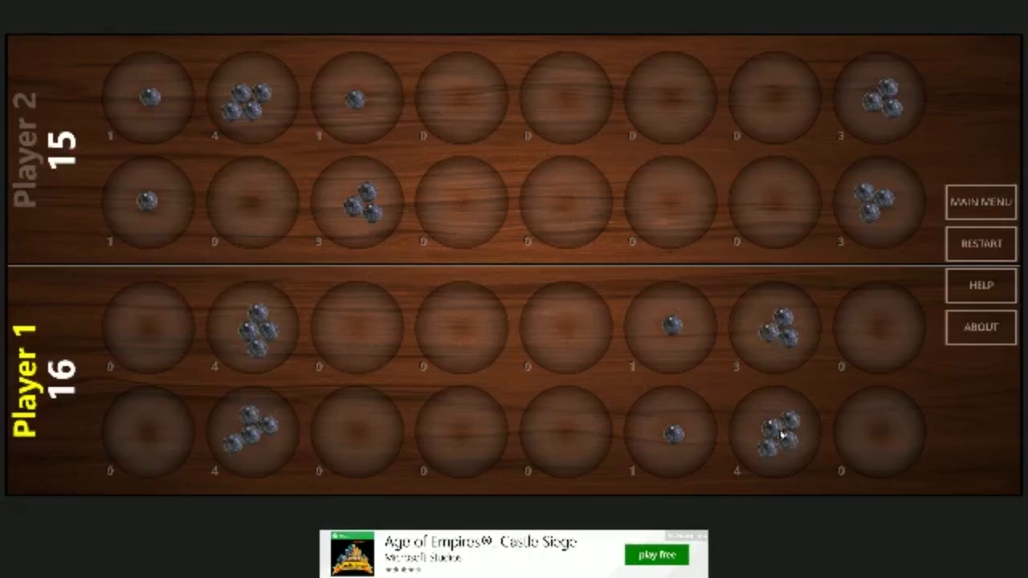
left_click(774, 434)
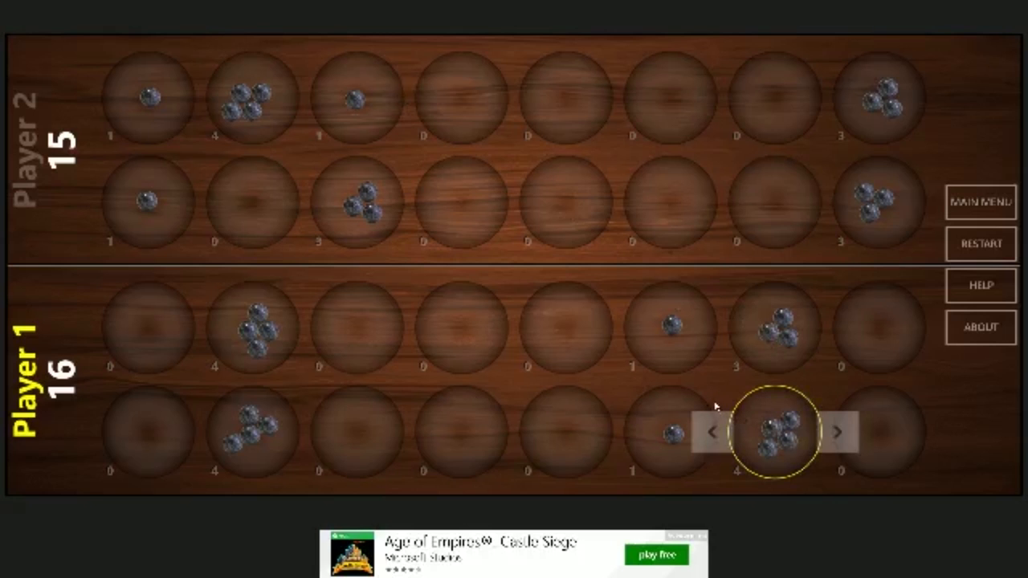
mouse_move(785, 362)
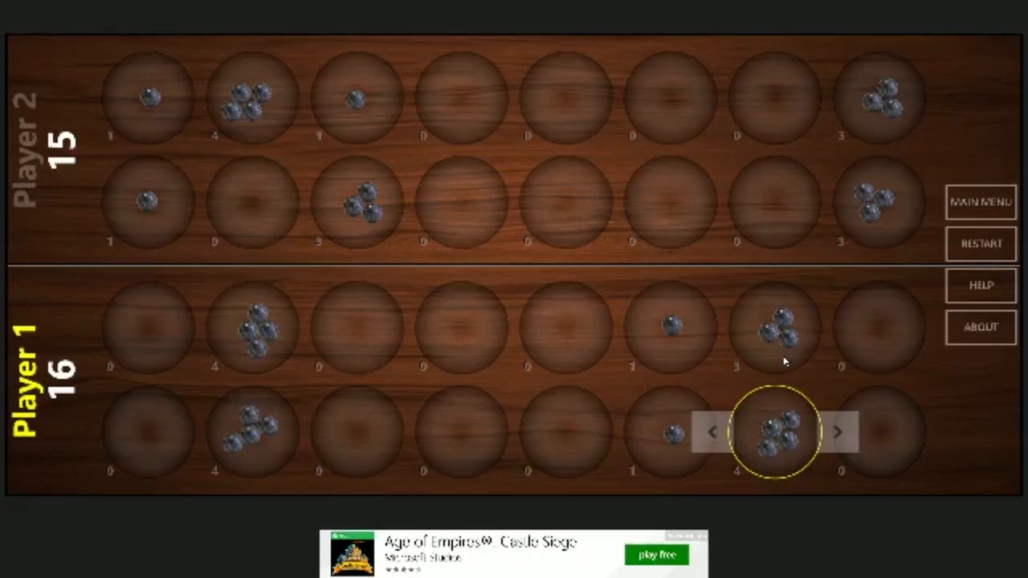
mouse_move(478, 317)
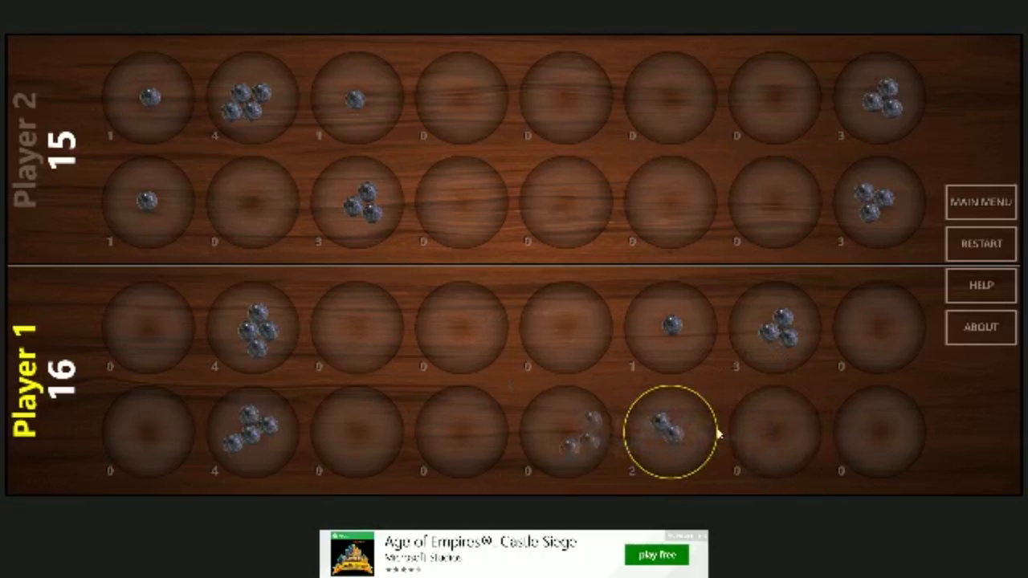
left_click(666, 433)
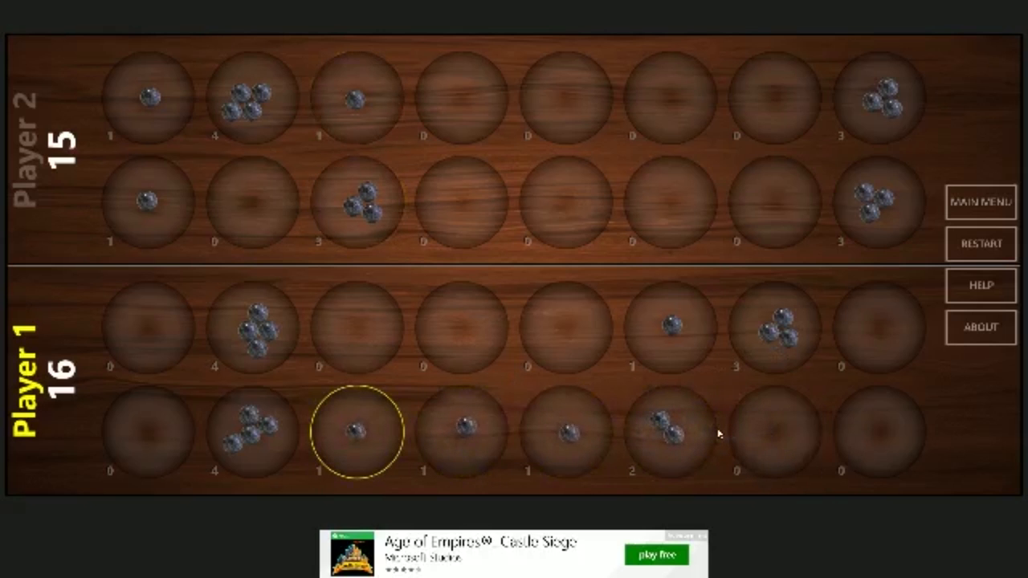
left_click(356, 432)
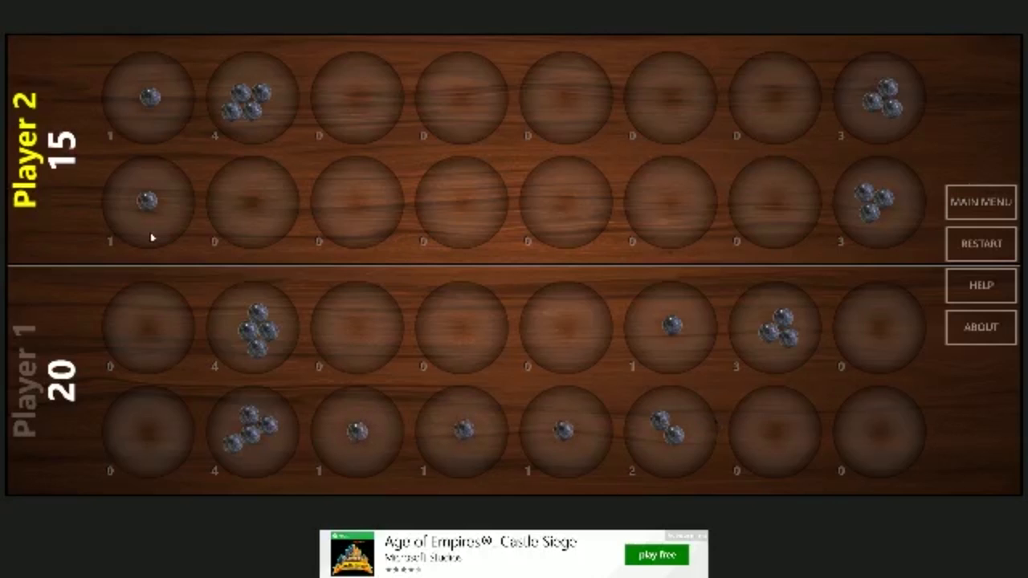
mouse_move(929, 265)
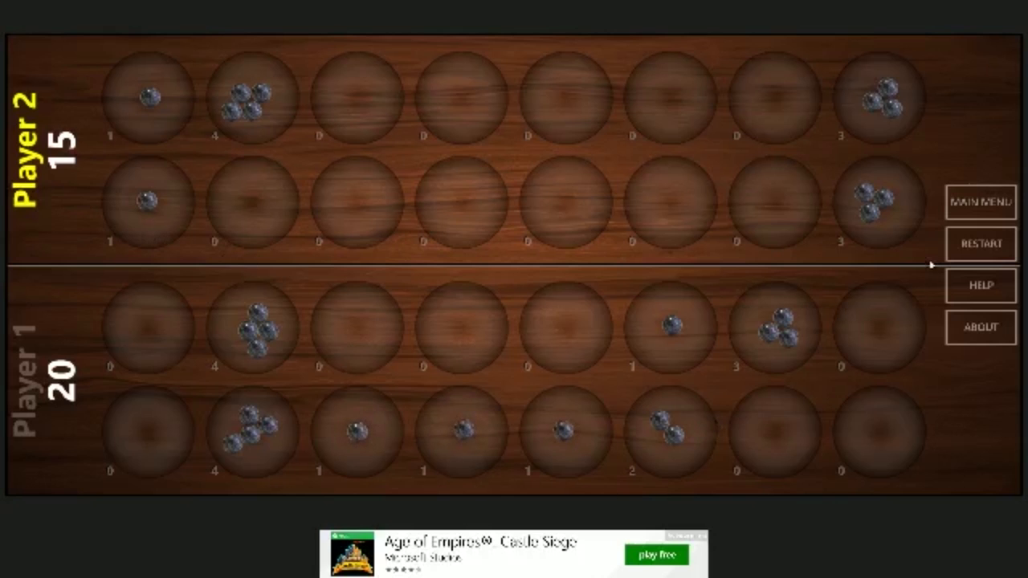
Play Player 2's next capture, then sow Player 1's two-seed pit rightward to capture, reaching 27.
left_click(880, 97)
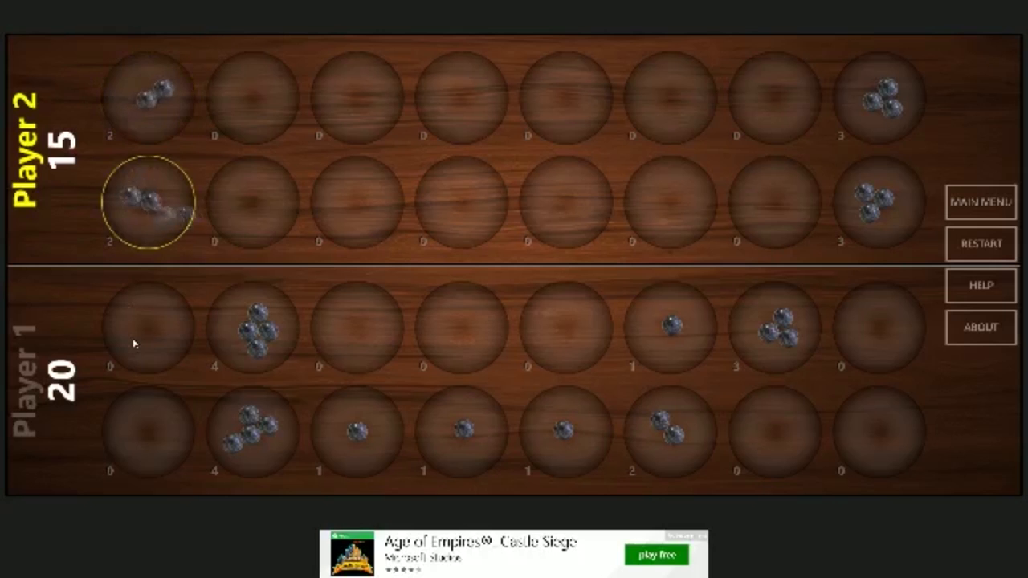
left_click(148, 202)
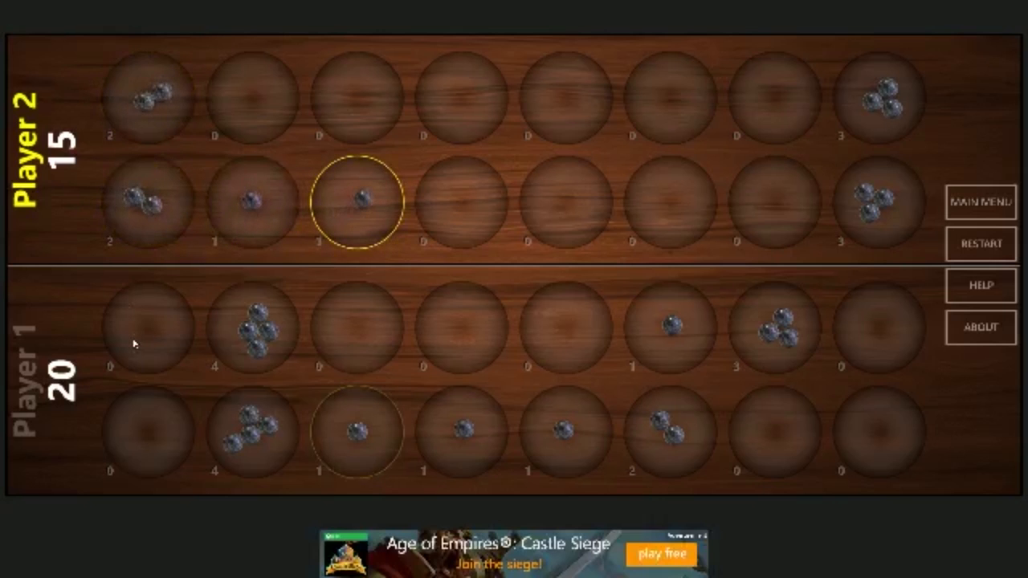
left_click(356, 201)
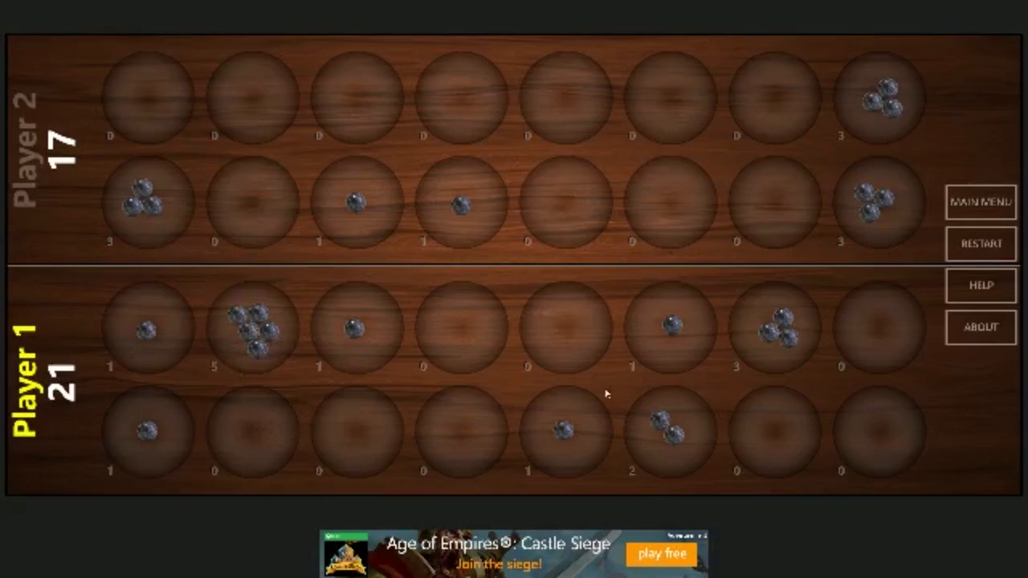
left_click(665, 430)
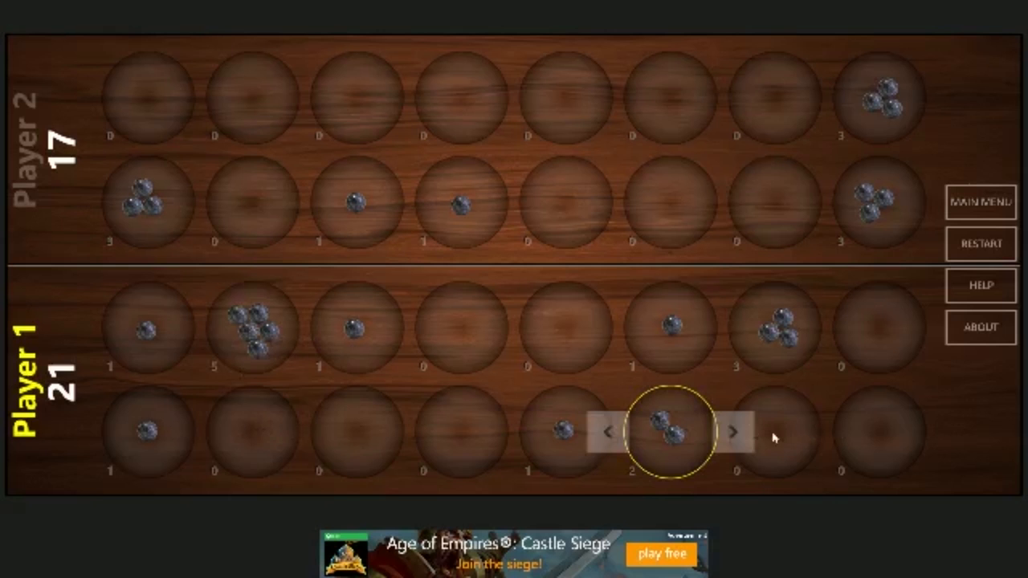
left_click(732, 432)
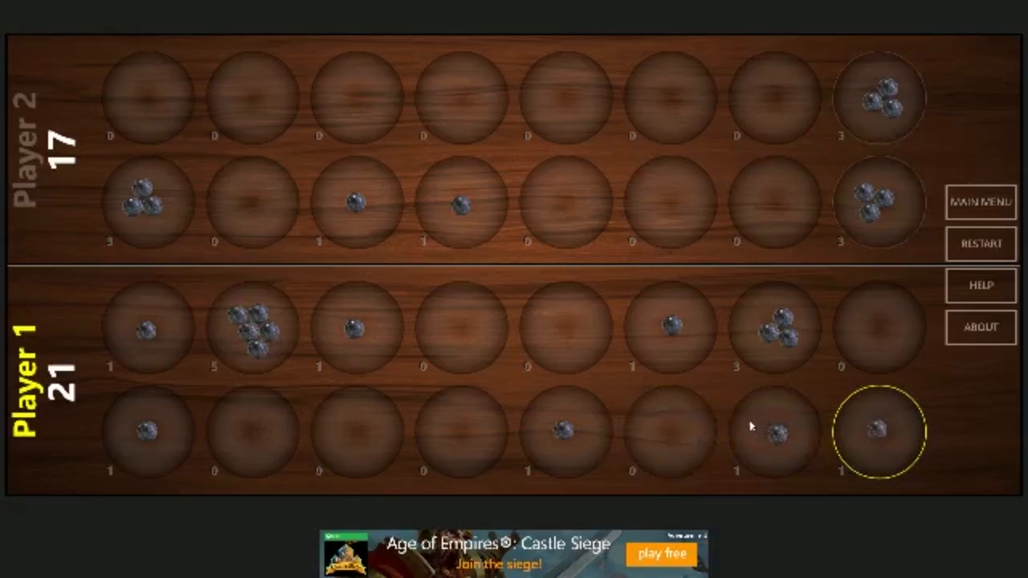
left_click(876, 431)
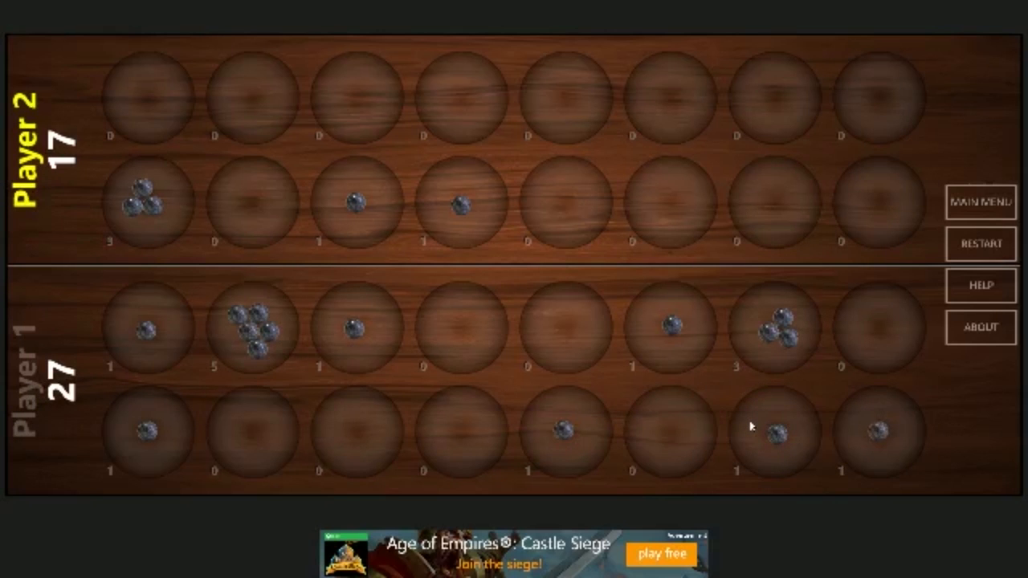
mouse_move(472, 353)
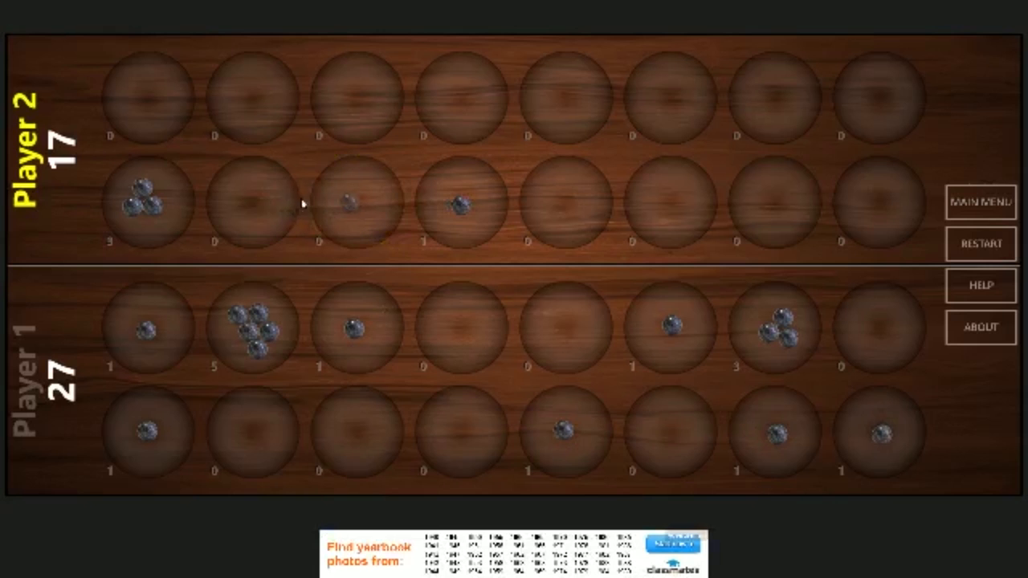
Play Player 2's single-seed capture, then sow Player 1's three-seed pit rightward to end the turn.
left_click(254, 327)
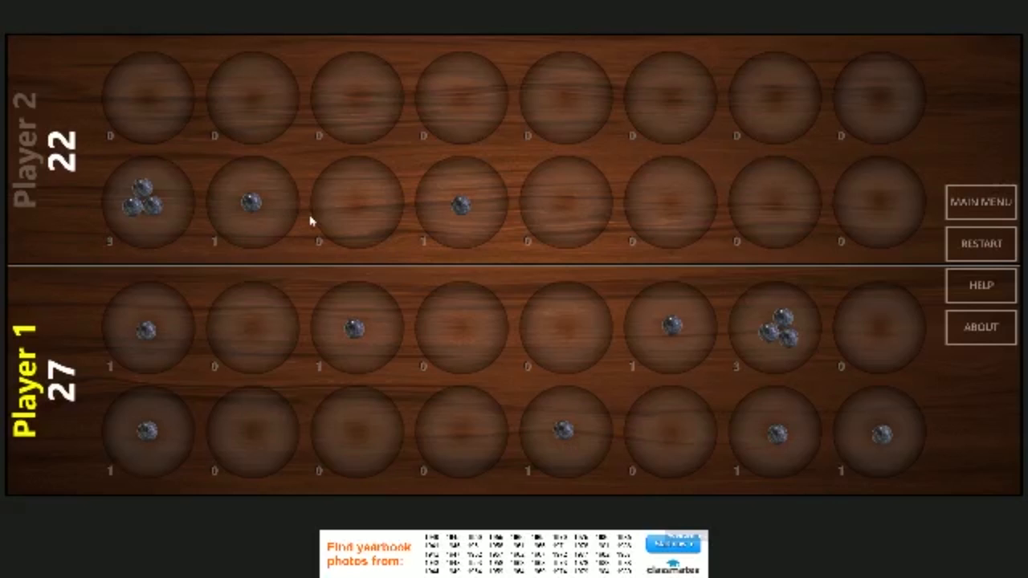
mouse_move(753, 325)
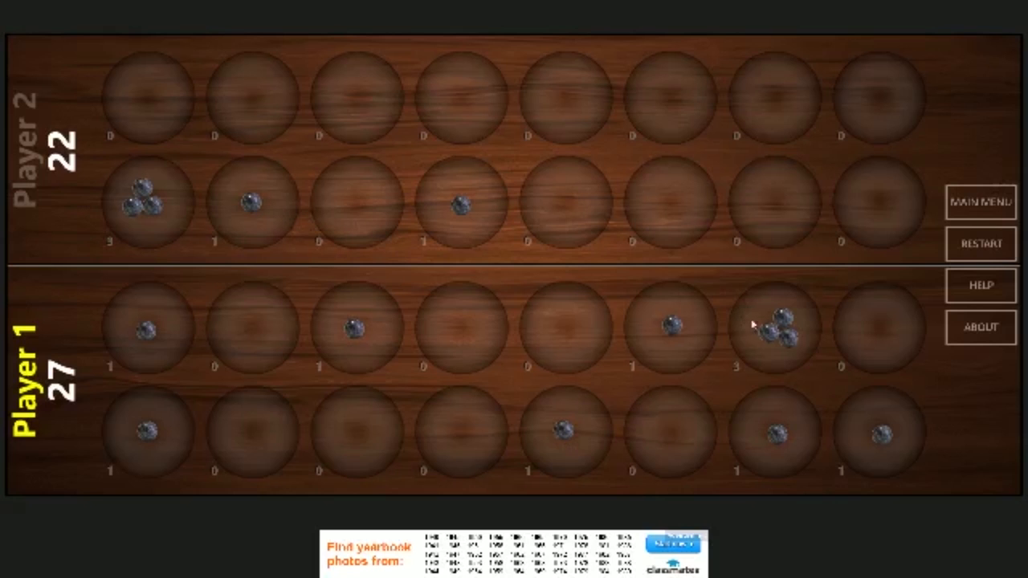
mouse_move(863, 456)
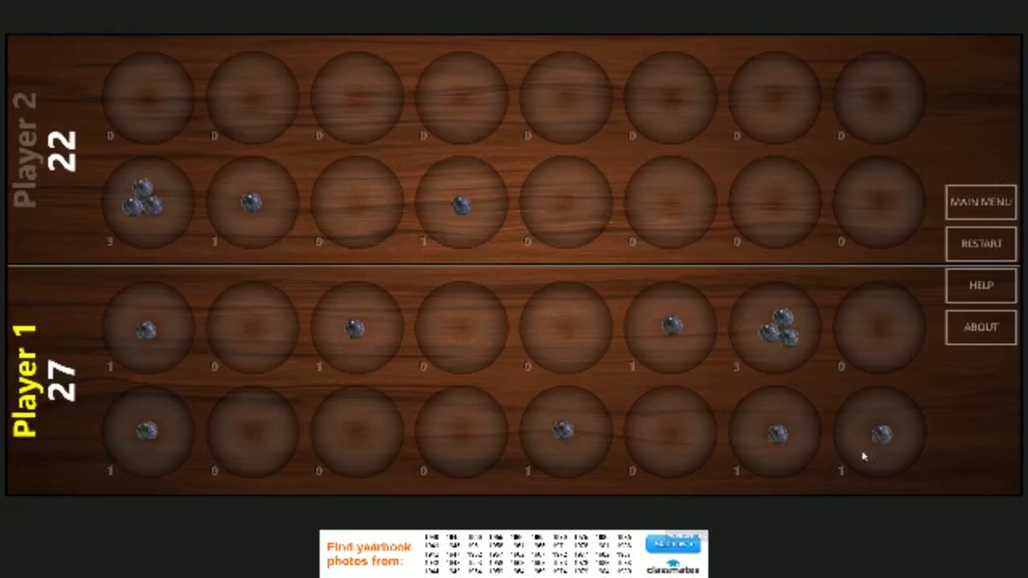
mouse_move(292, 360)
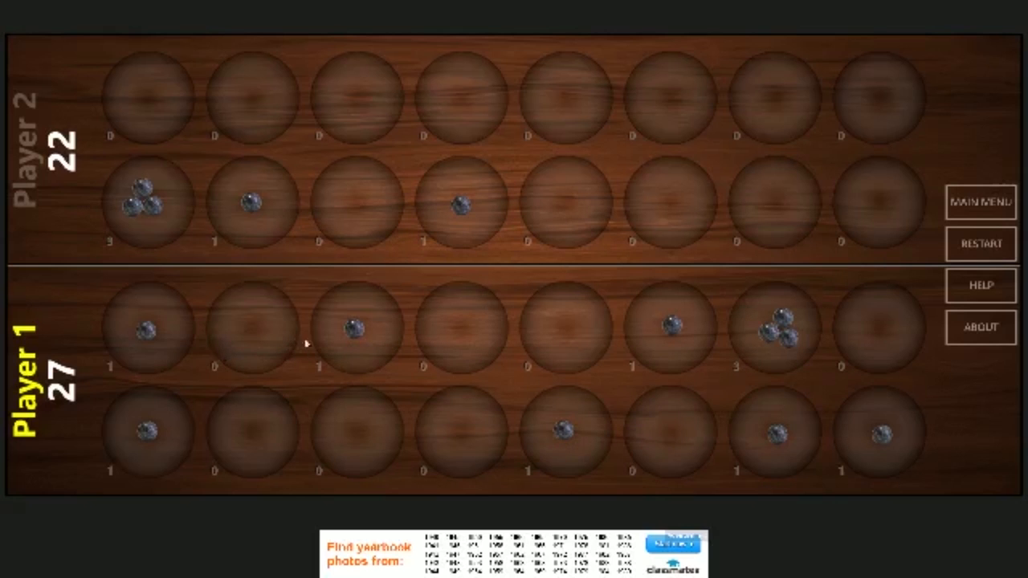
left_click(777, 327)
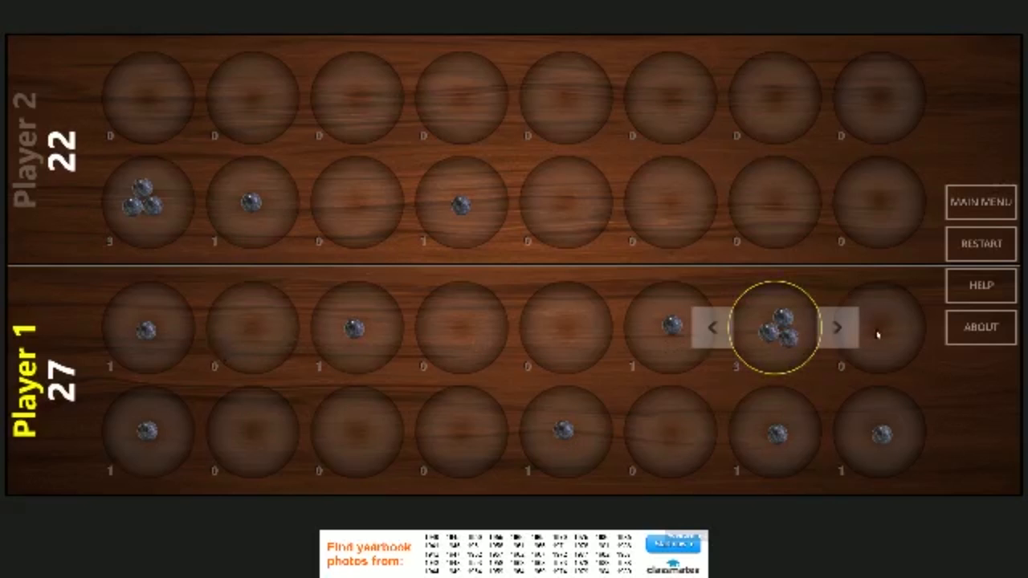
left_click(836, 327)
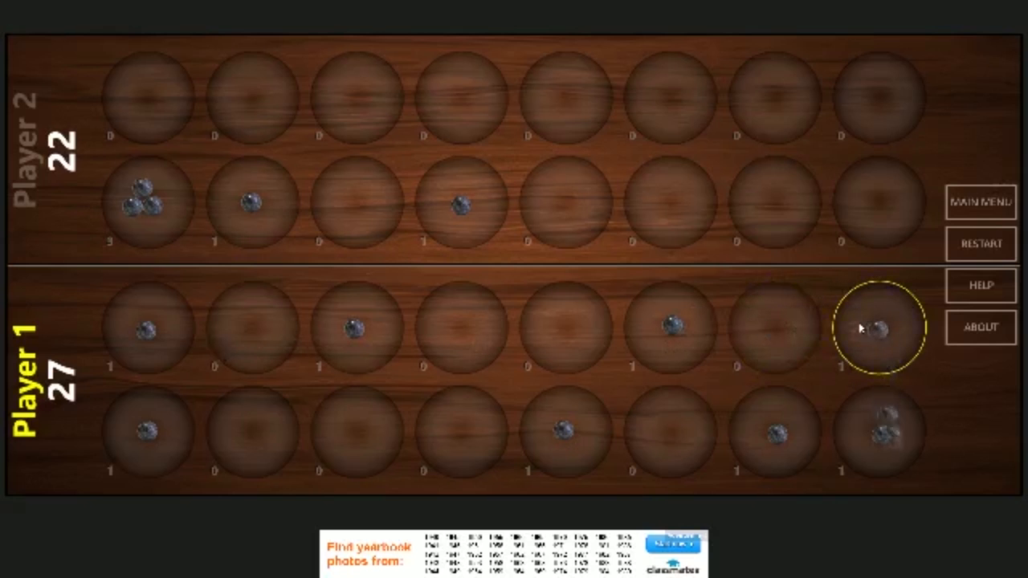
left_click(880, 328)
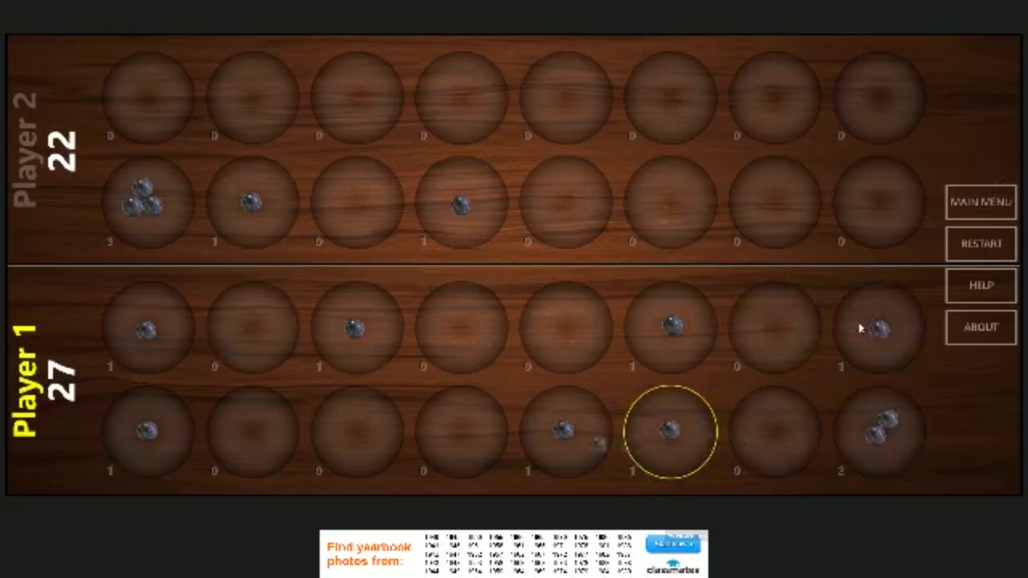
left_click(668, 431)
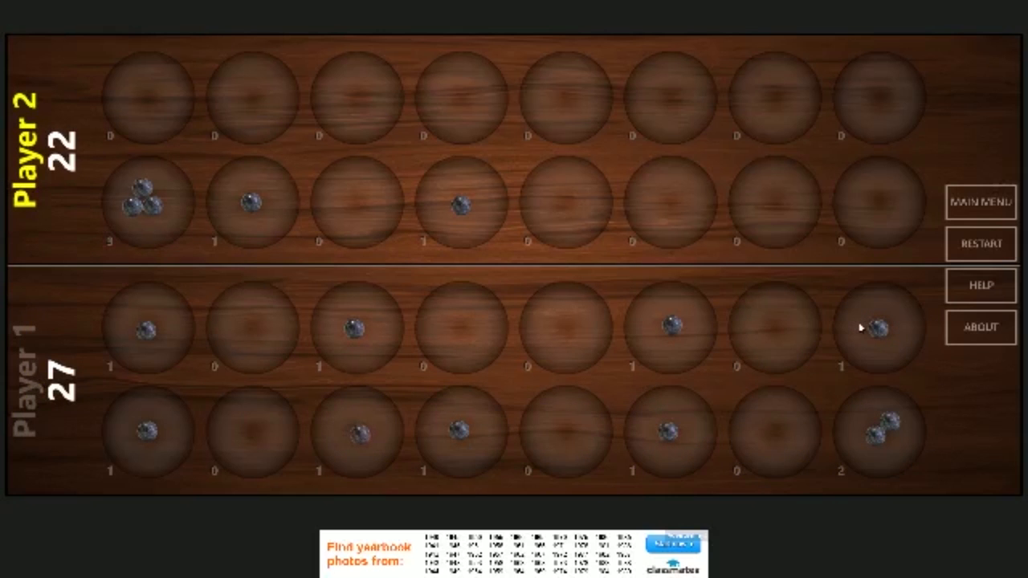
mouse_move(250, 263)
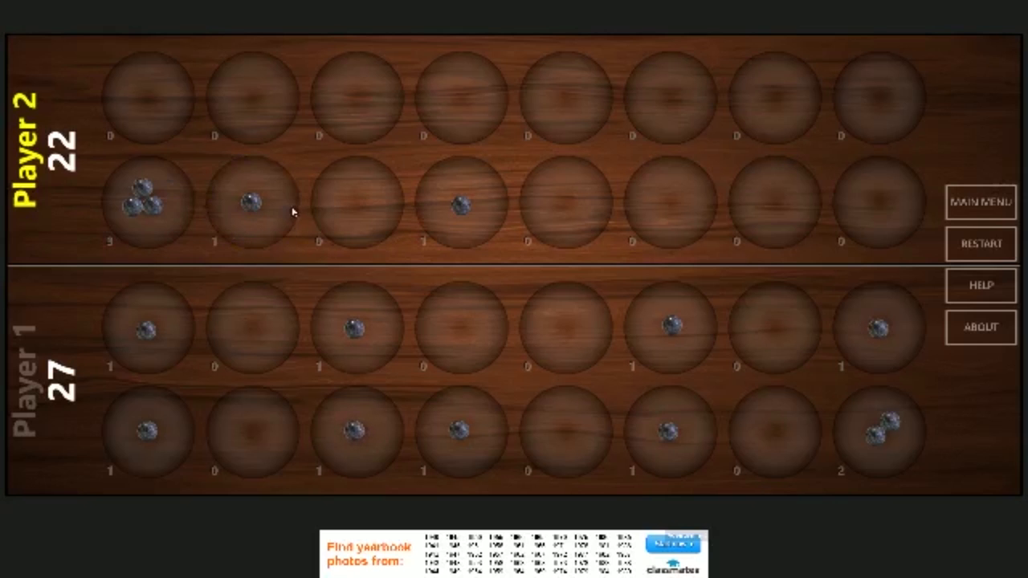
Move Player 2's single seed one pit along and capture two of Player 1's seeds, reaching 24.
left_click(252, 202)
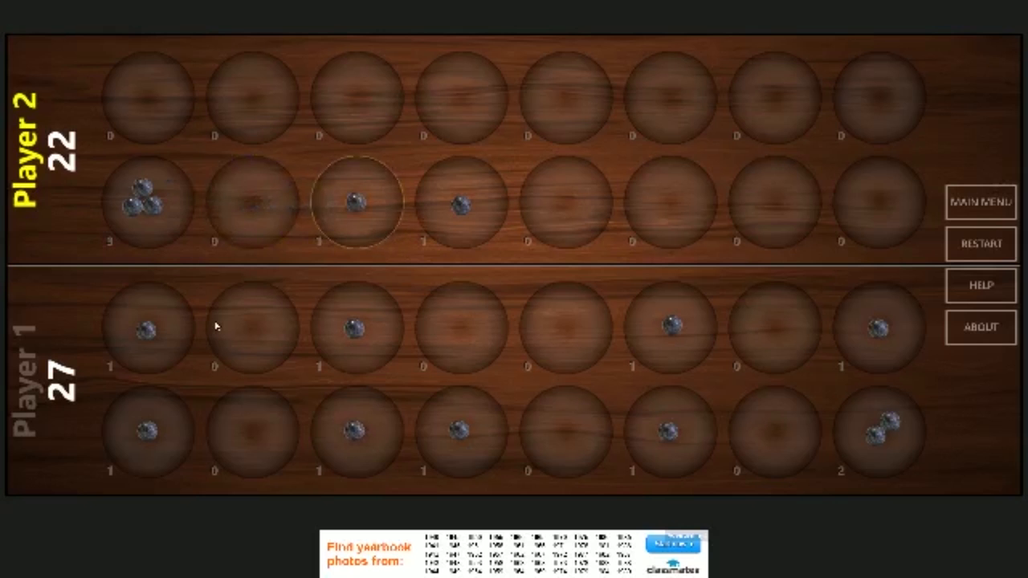
left_click(357, 329)
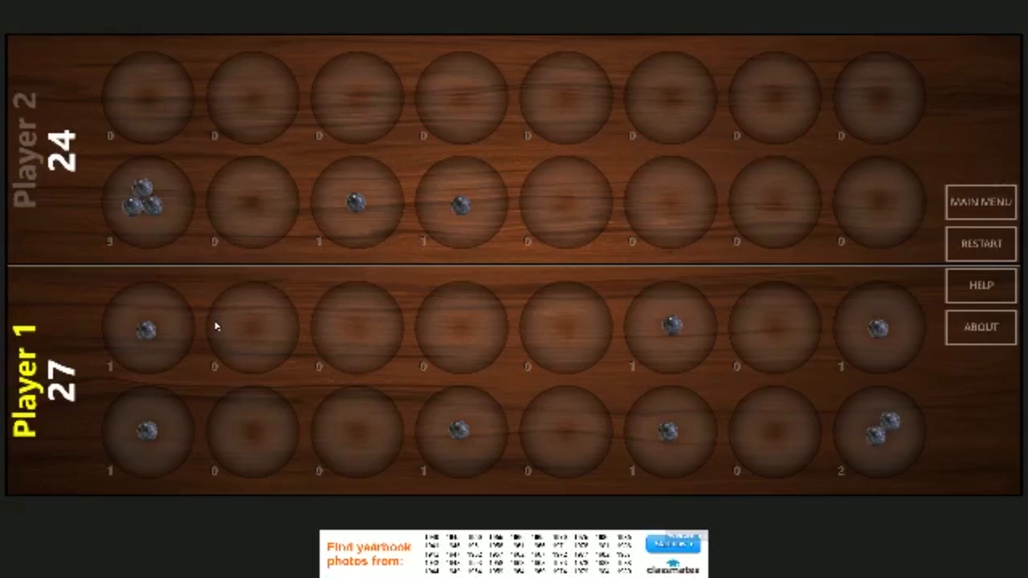
mouse_move(874, 355)
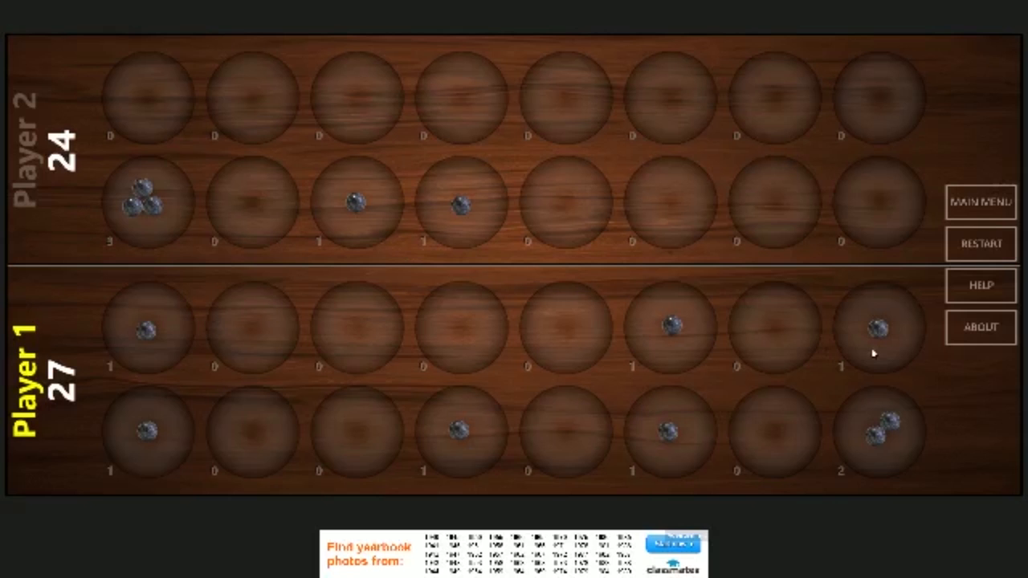
Sow Player 1's two-seed pit leftward to capture, answer Player 2's rightward sow with another Player 1 capture.
left_click(880, 432)
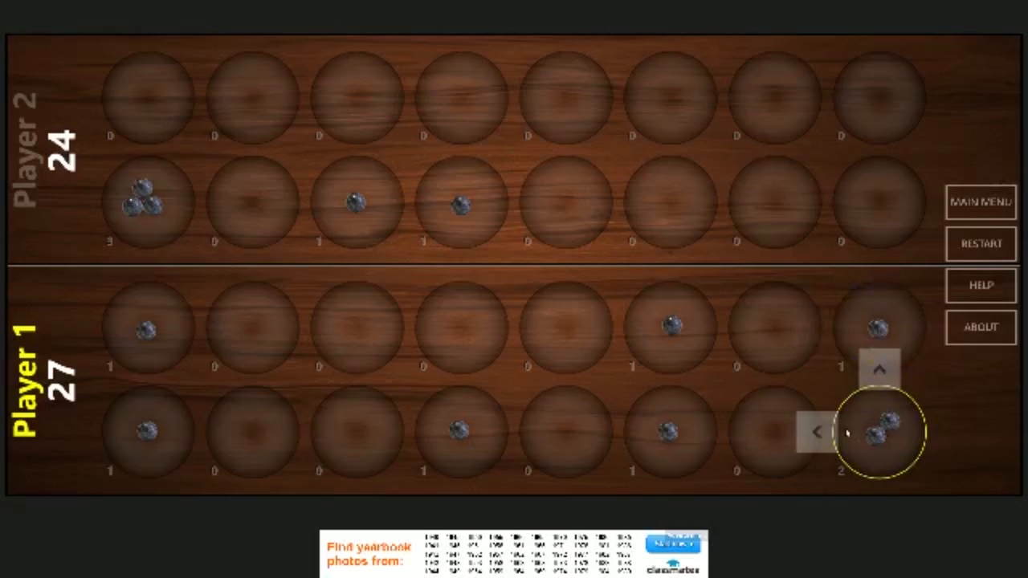
left_click(880, 433)
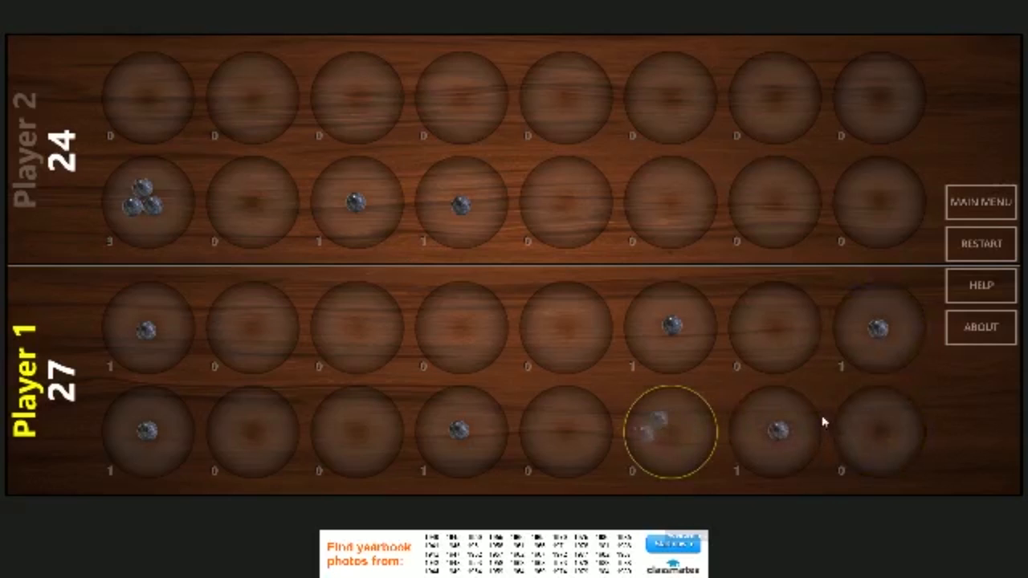
left_click(667, 434)
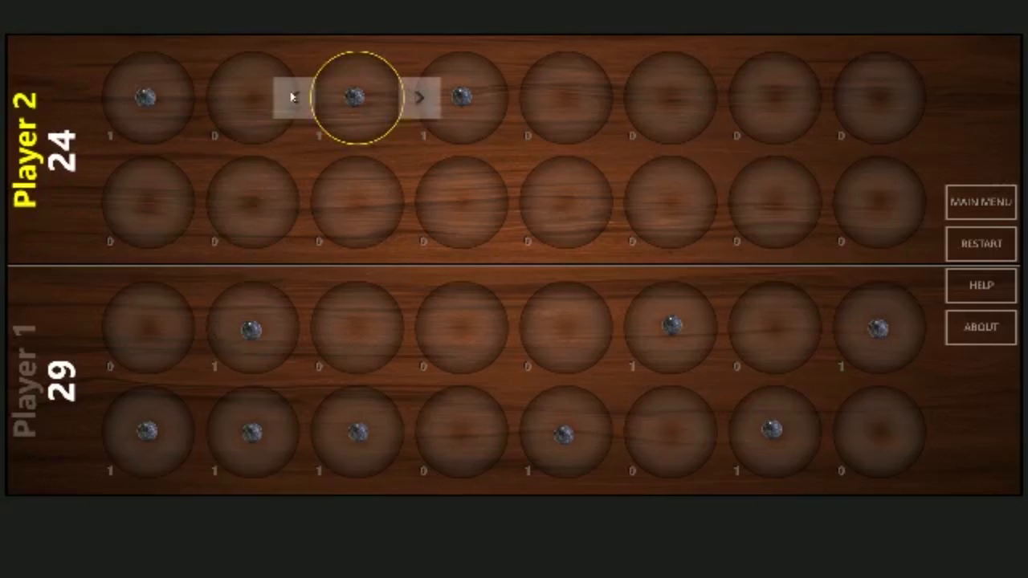
left_click(357, 96)
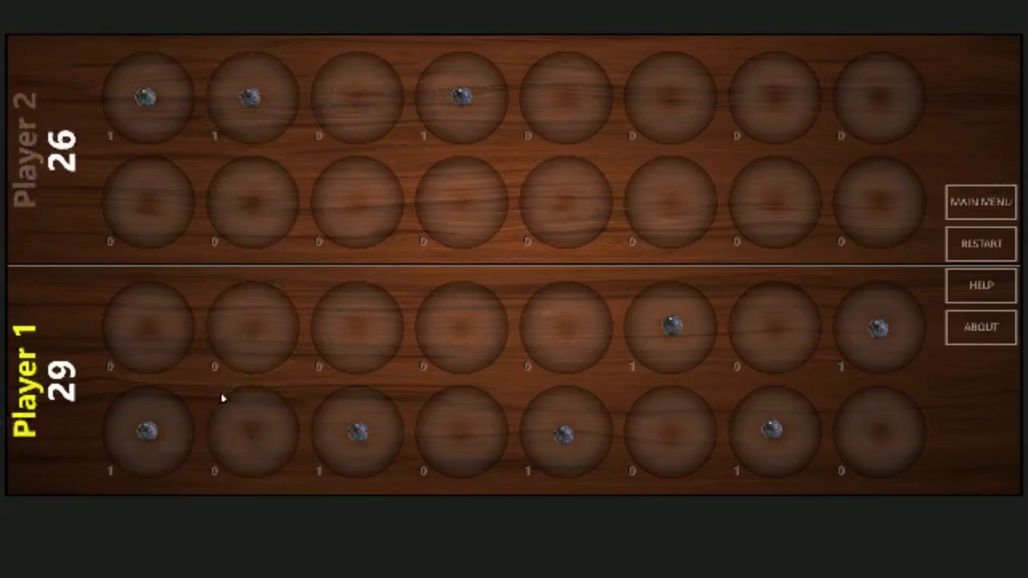
left_click(562, 432)
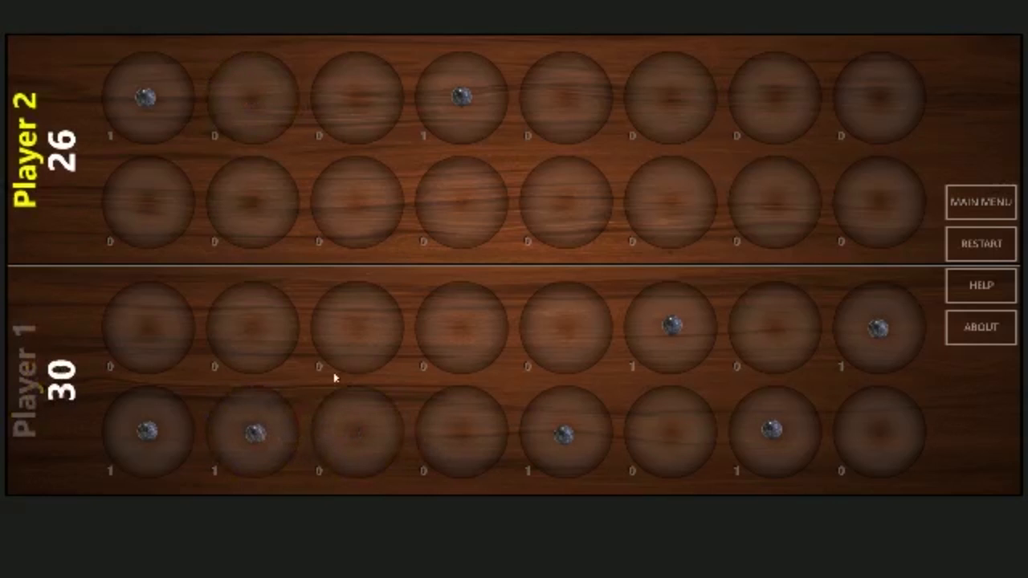
Sow Player 2's leftmost seed rightward to capture, then Player 1's capturing reply for 31 to 27.
left_click(147, 100)
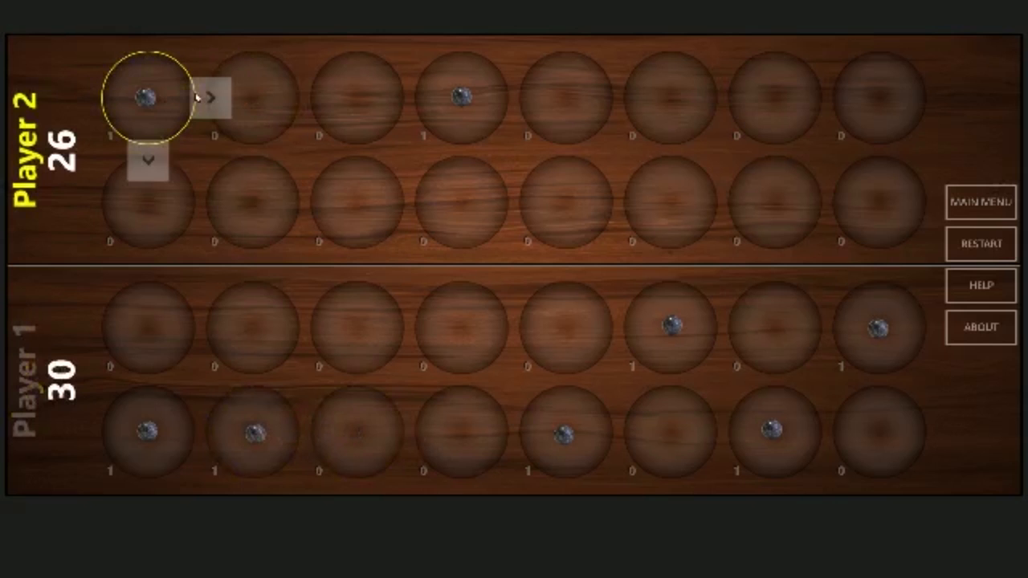
left_click(210, 98)
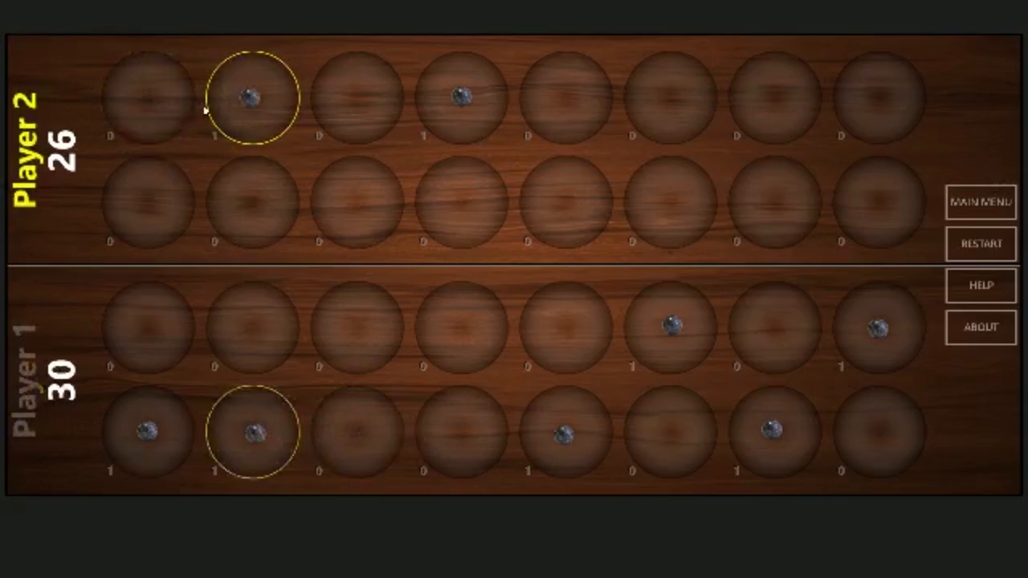
left_click(253, 432)
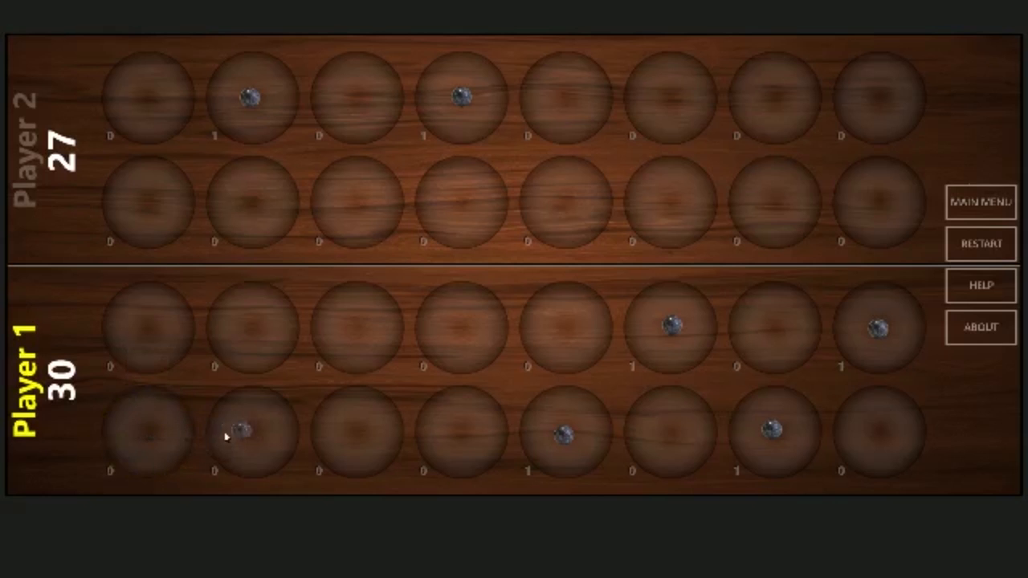
left_click(249, 433)
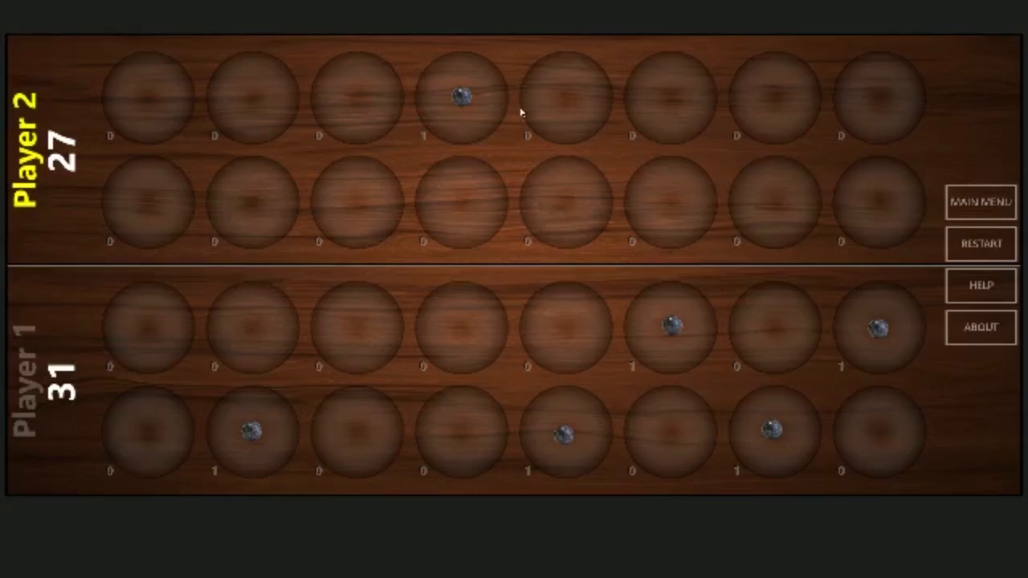
mouse_move(533, 105)
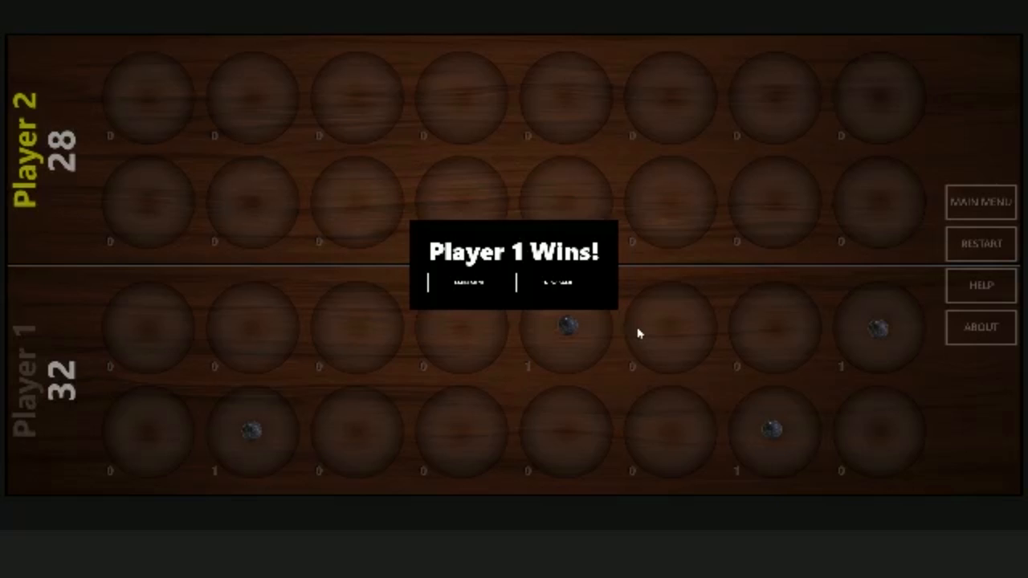
mouse_move(568, 297)
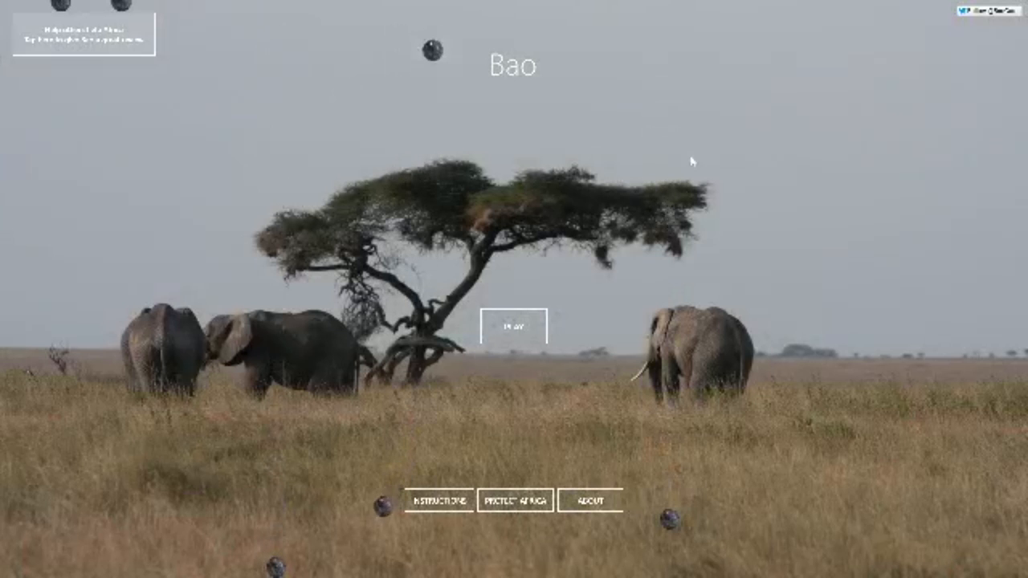
mouse_move(649, 86)
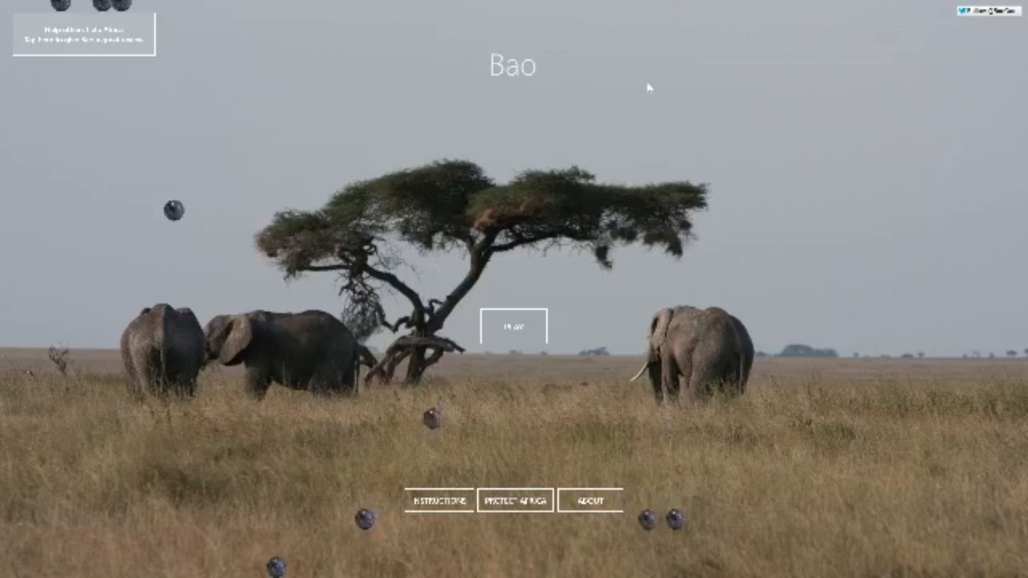
mouse_move(514, 44)
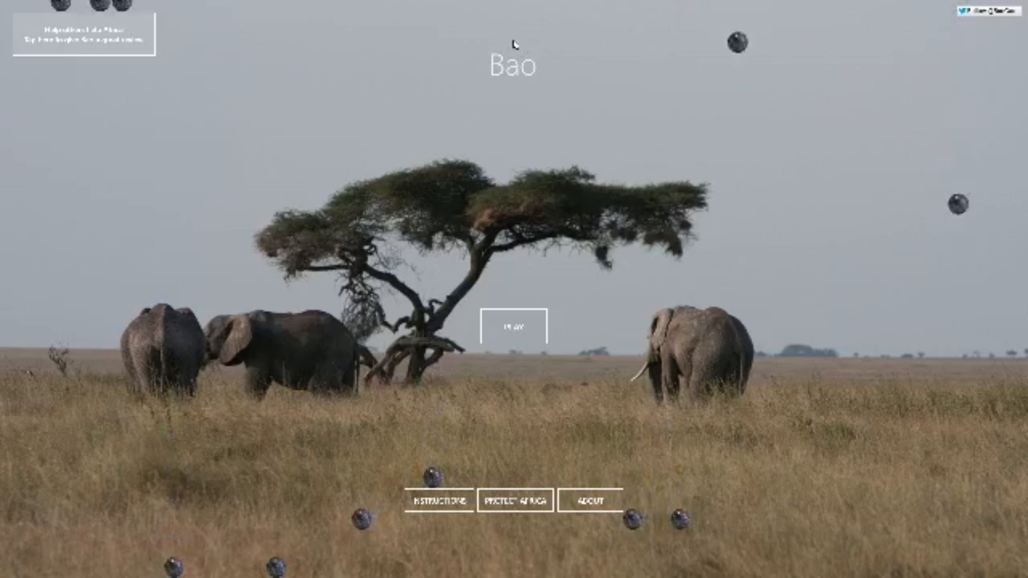
mouse_move(576, 183)
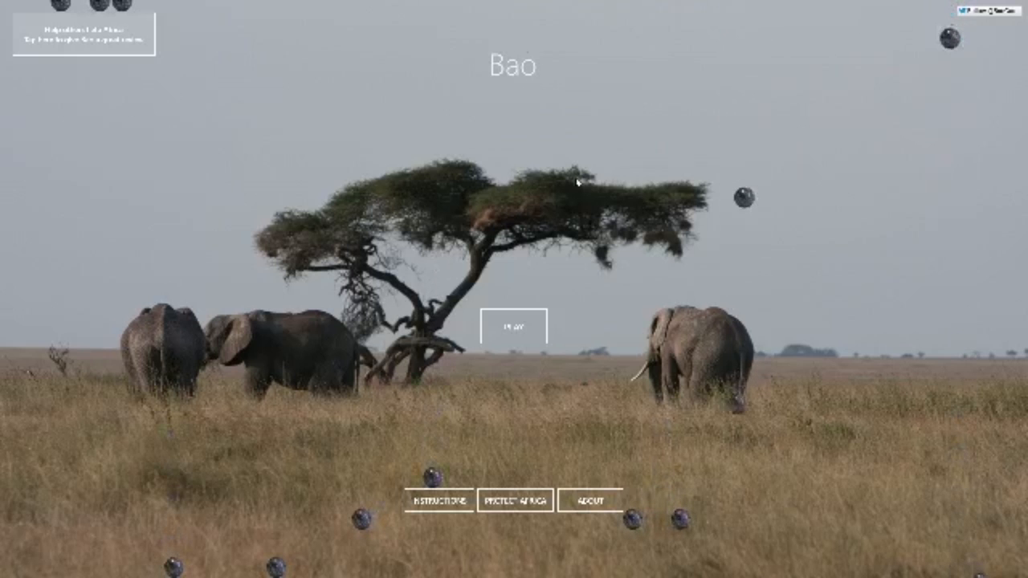